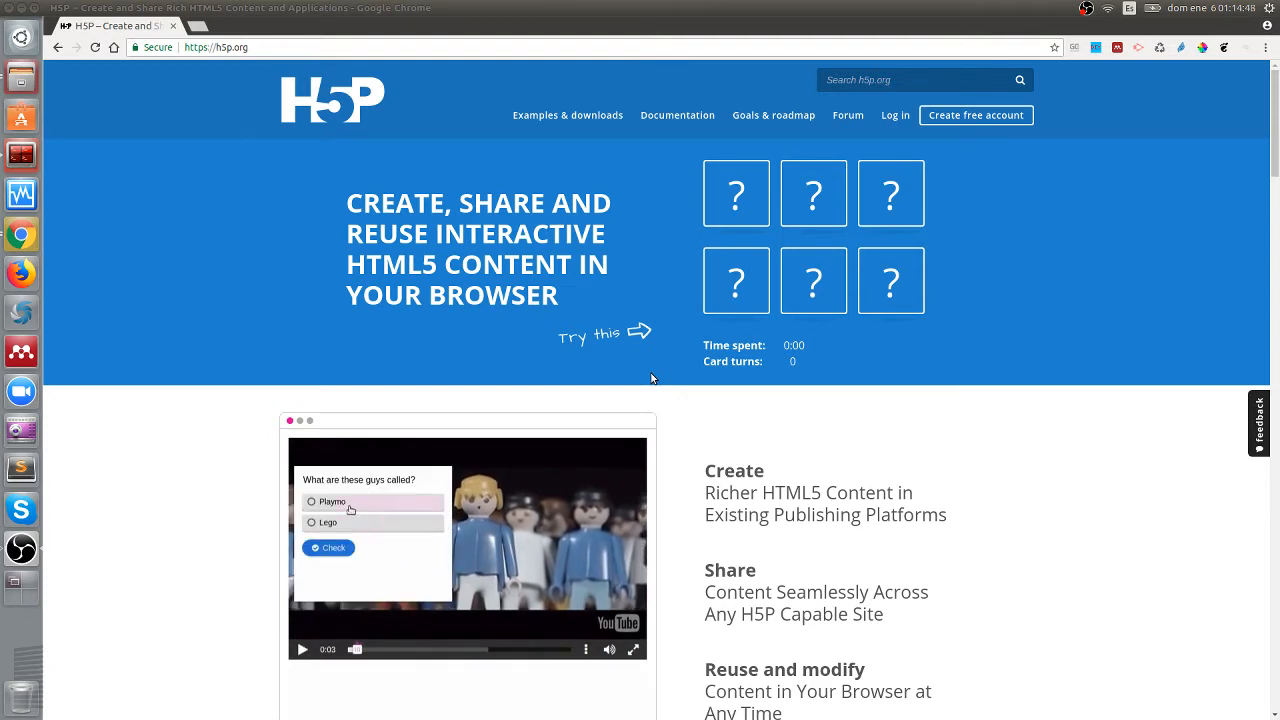
Step: Flip the question-mark cards in the homepage memory demo until 'Good work!' appears
click(328, 547)
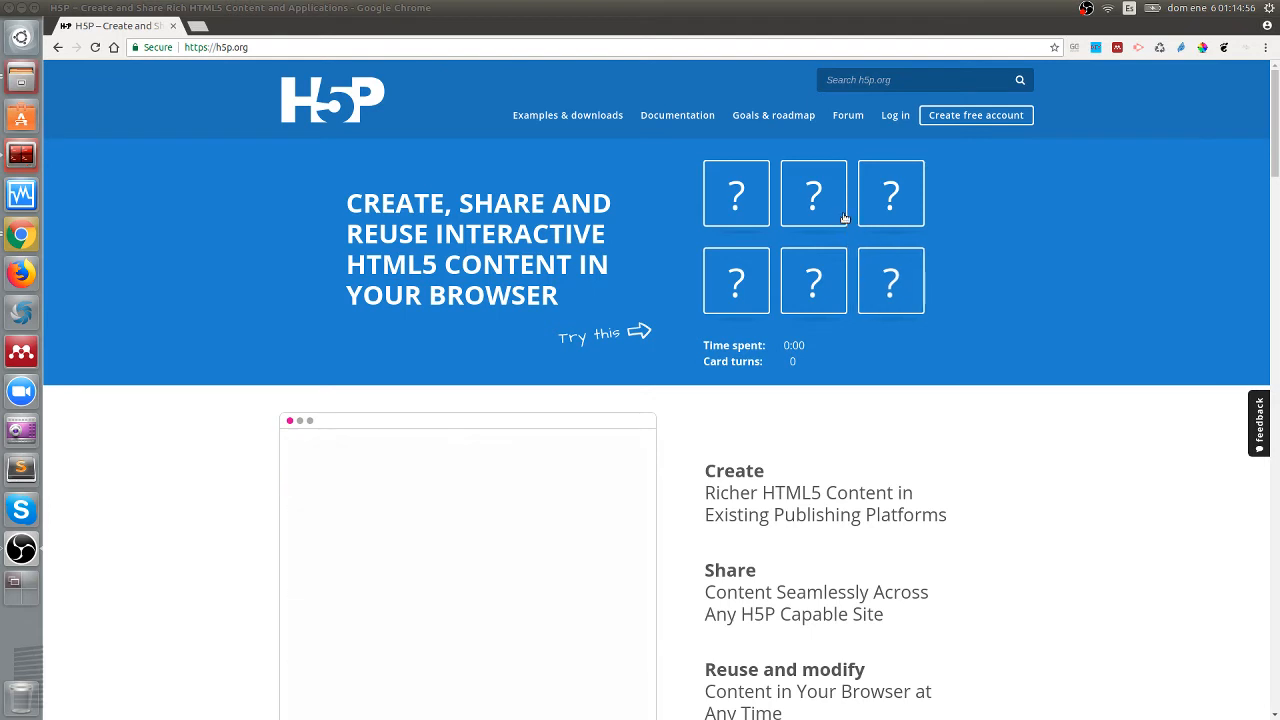
click(890, 193)
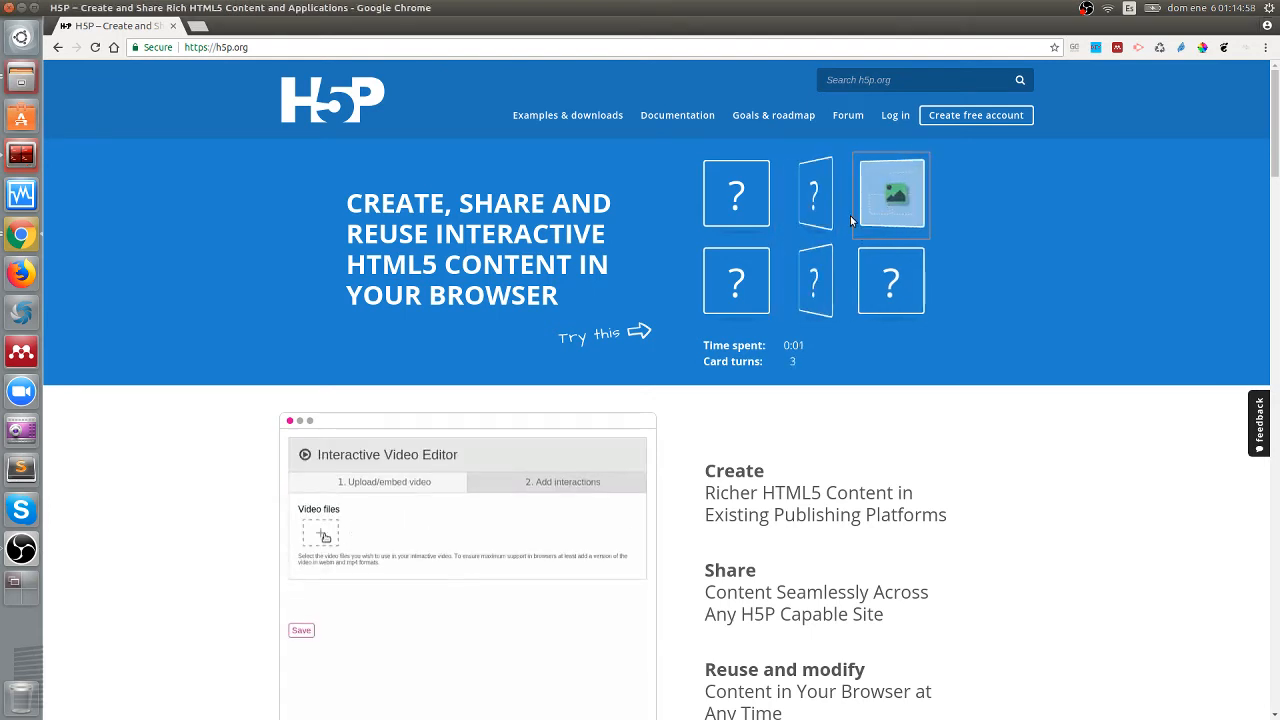
click(322, 531)
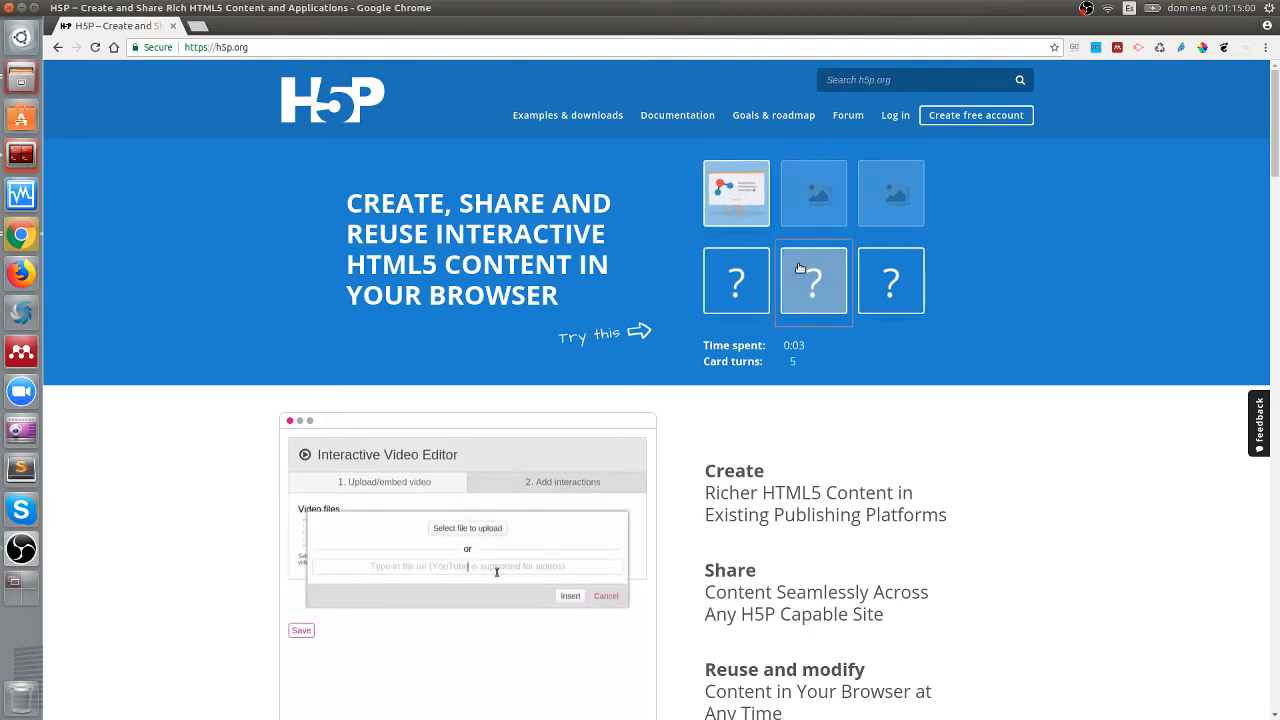
text(https://www.youtube.com/watch?v=j3brK0S1bzE)
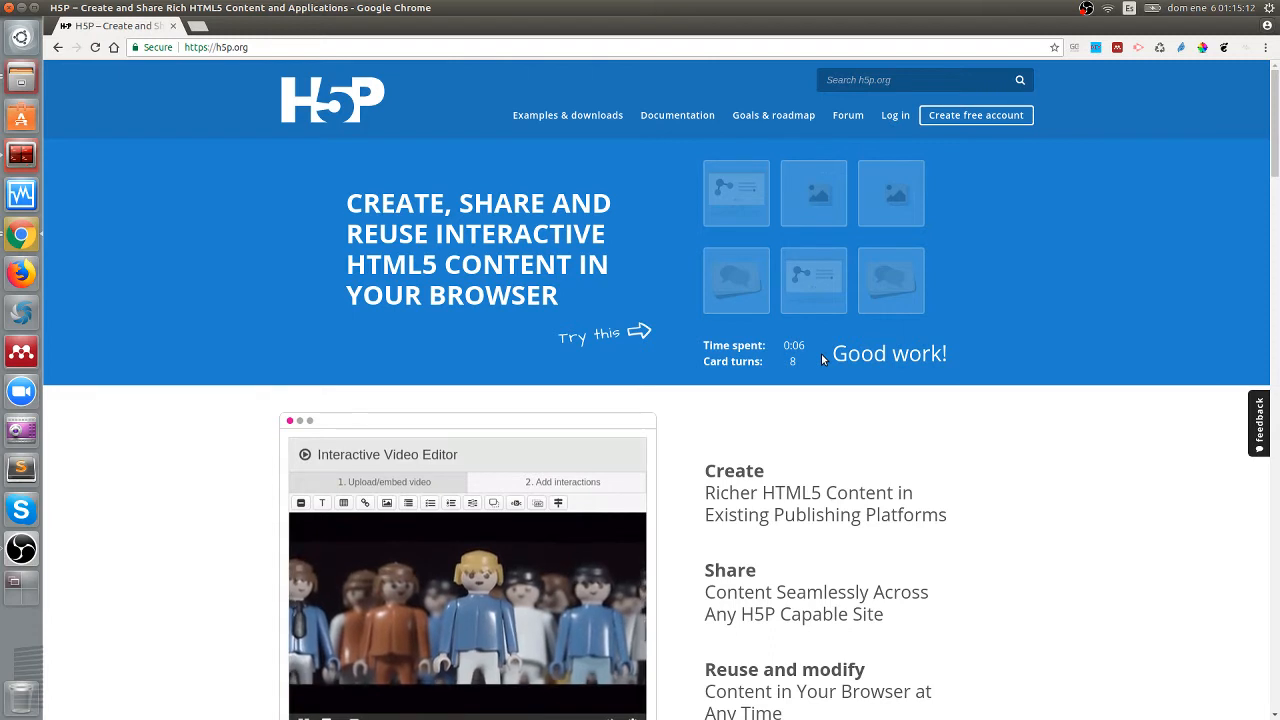
mouse_move(405, 626)
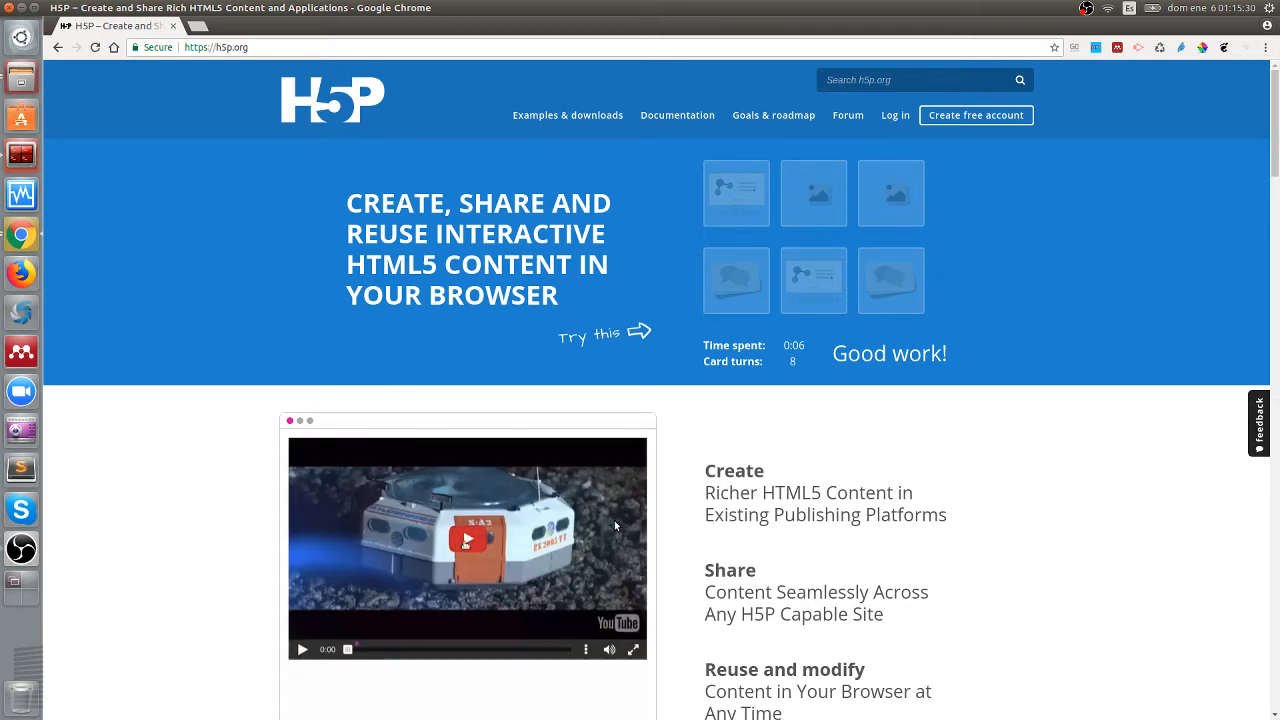
click(465, 540)
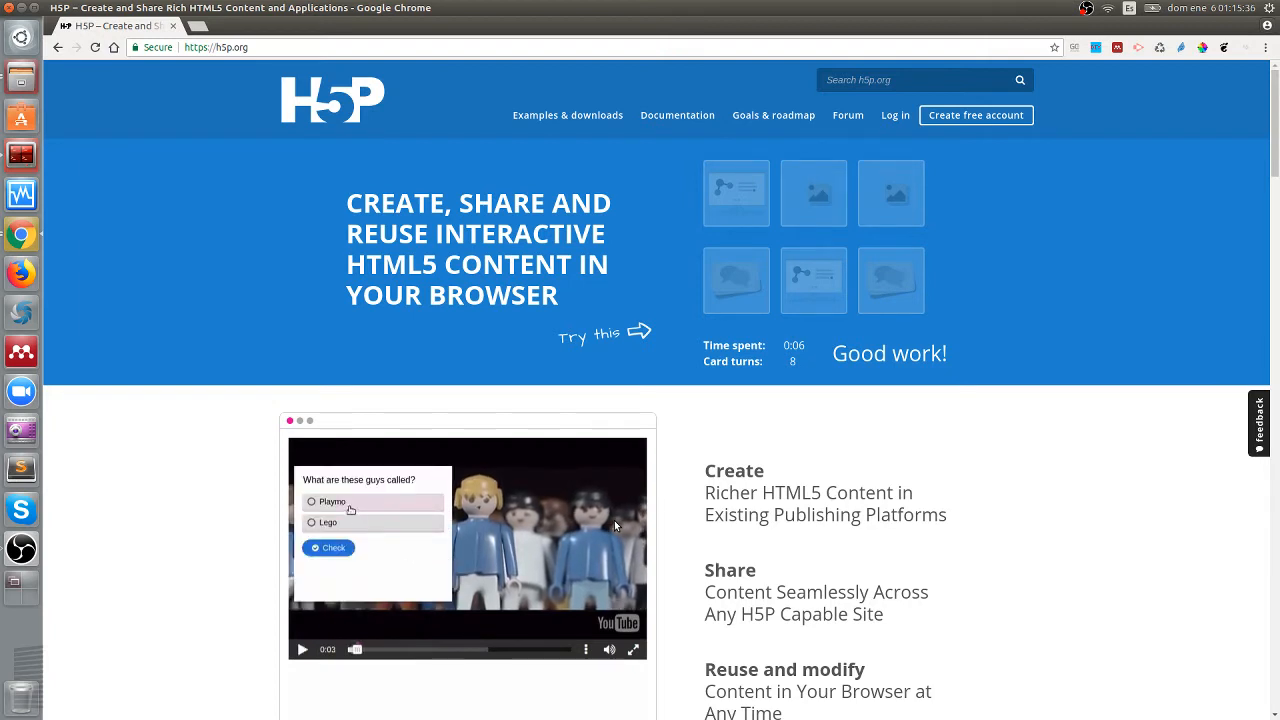
click(328, 547)
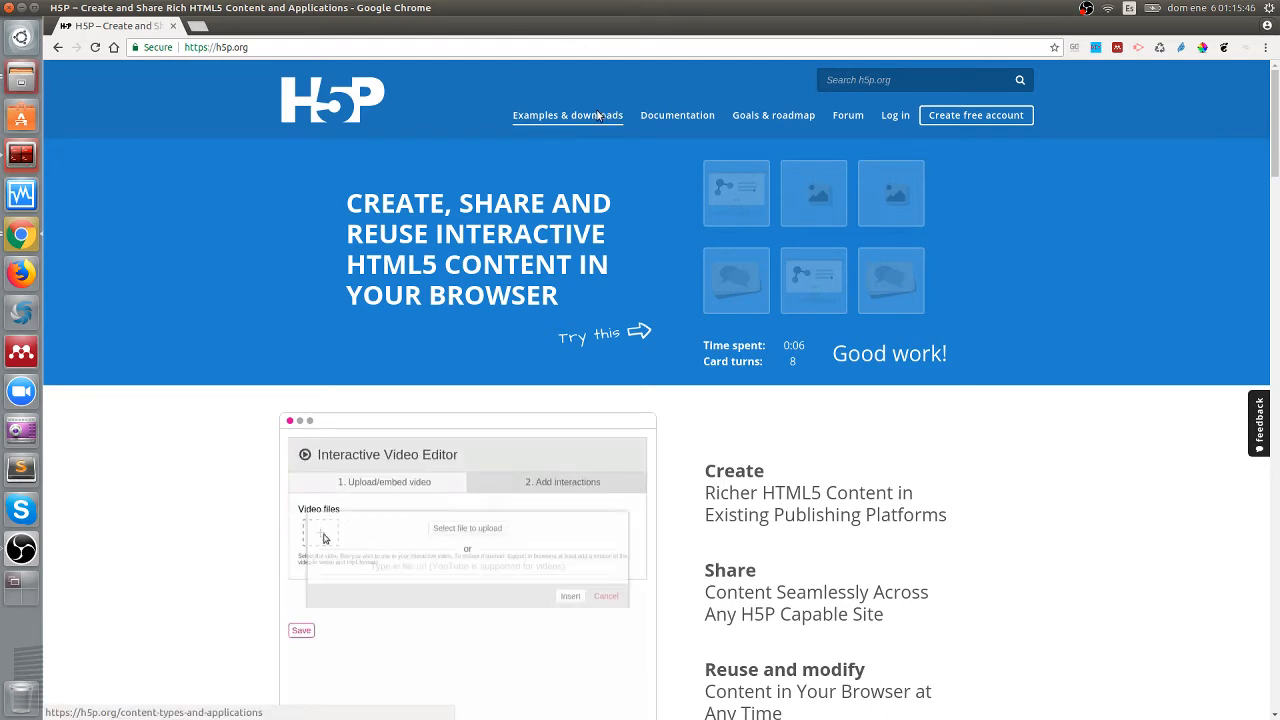
Step: Go to Examples & Downloads and scroll to the content type grid with Accordion and Chart
click(567, 115)
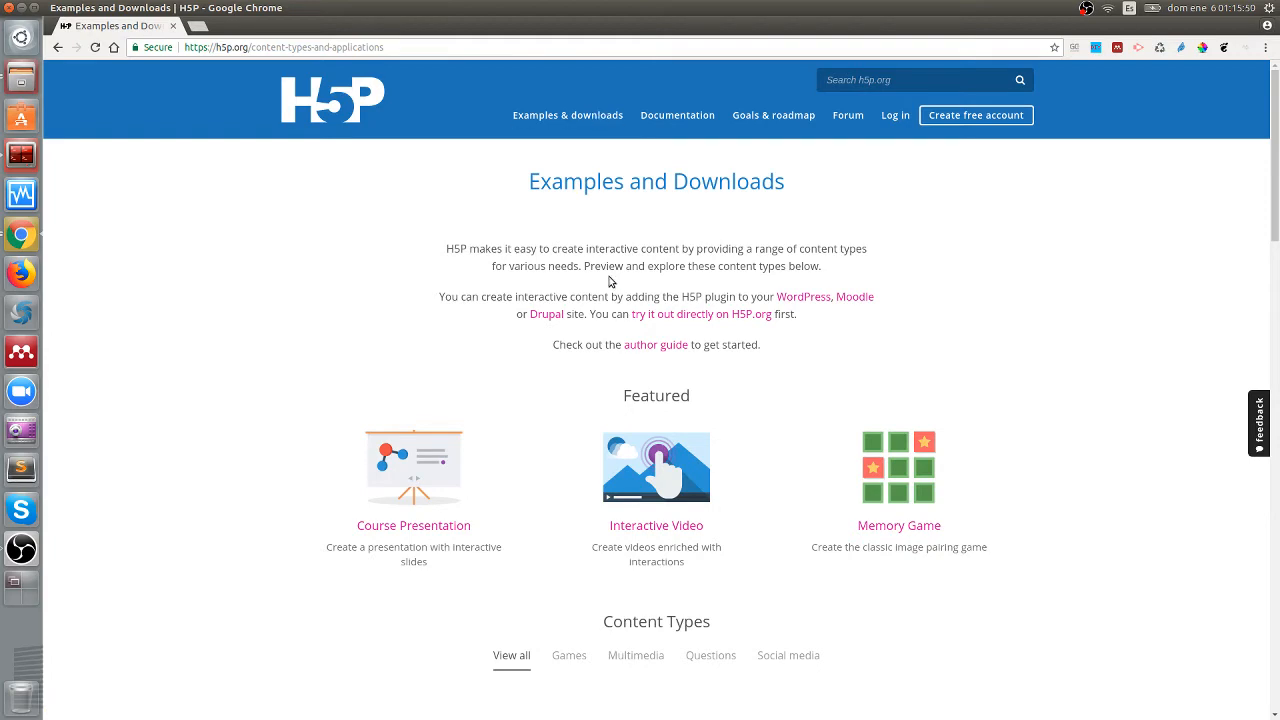
scroll(down, 3)
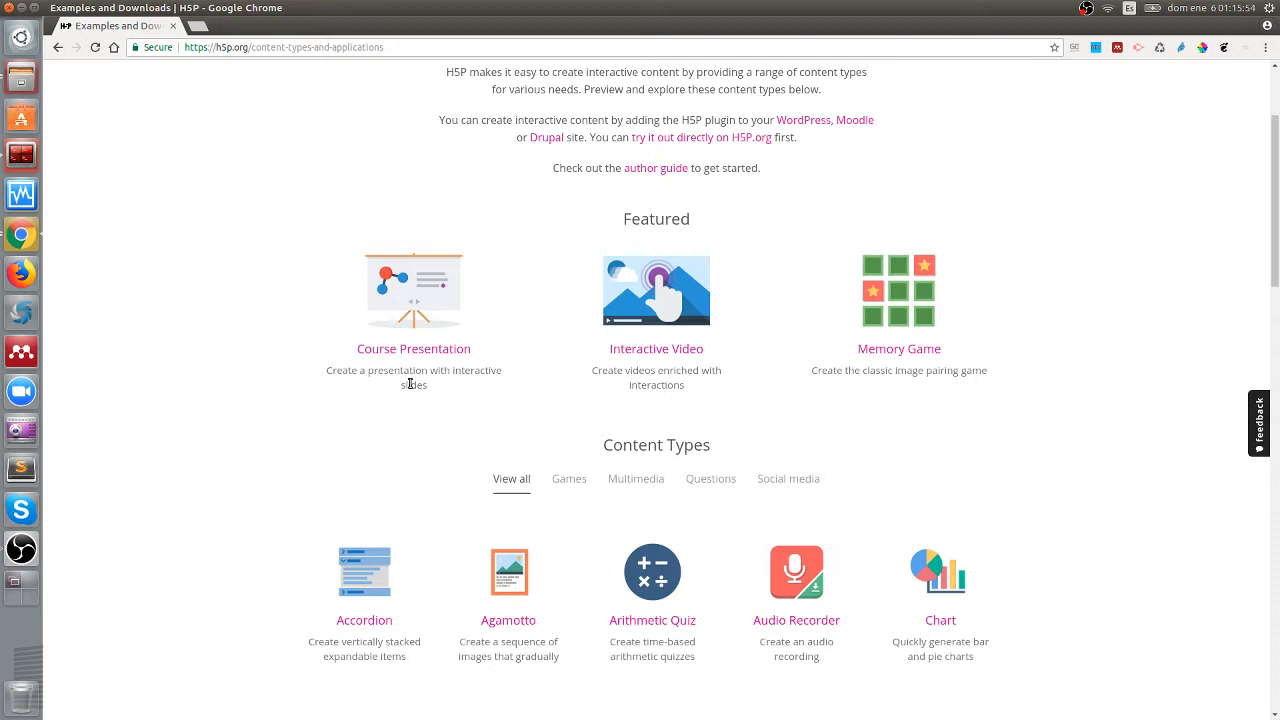
mouse_move(890, 372)
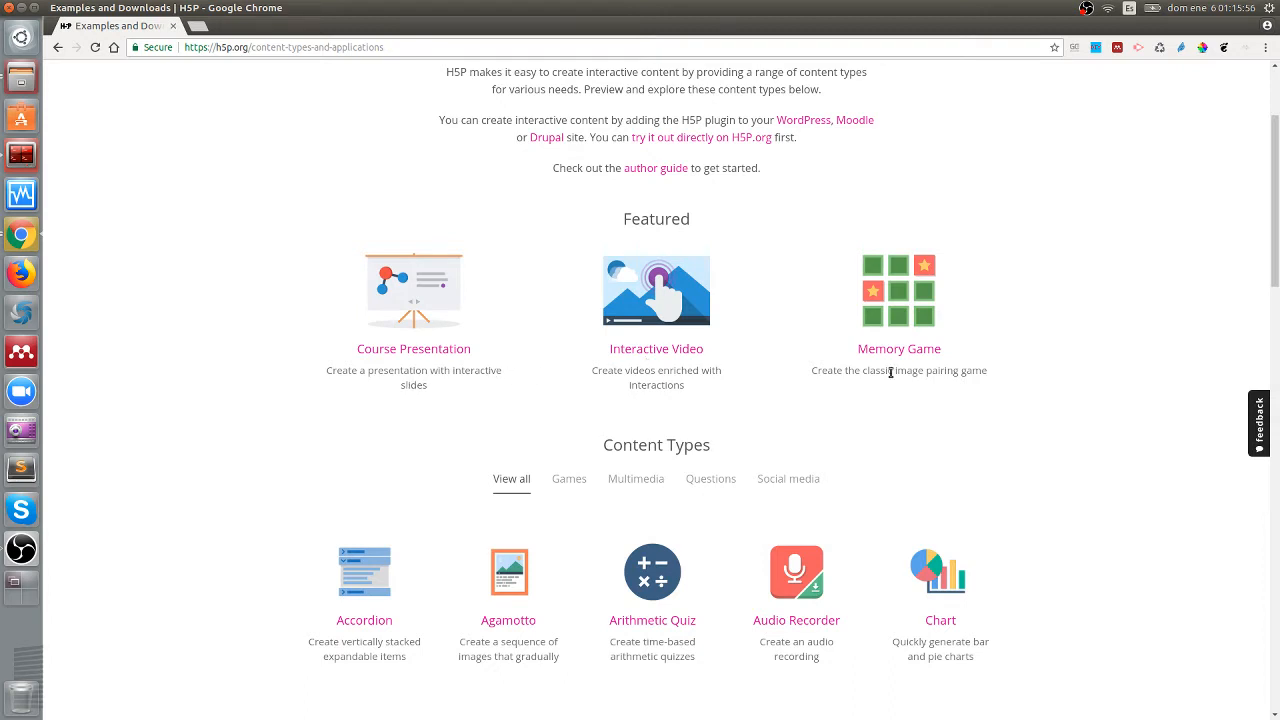
mouse_move(817, 401)
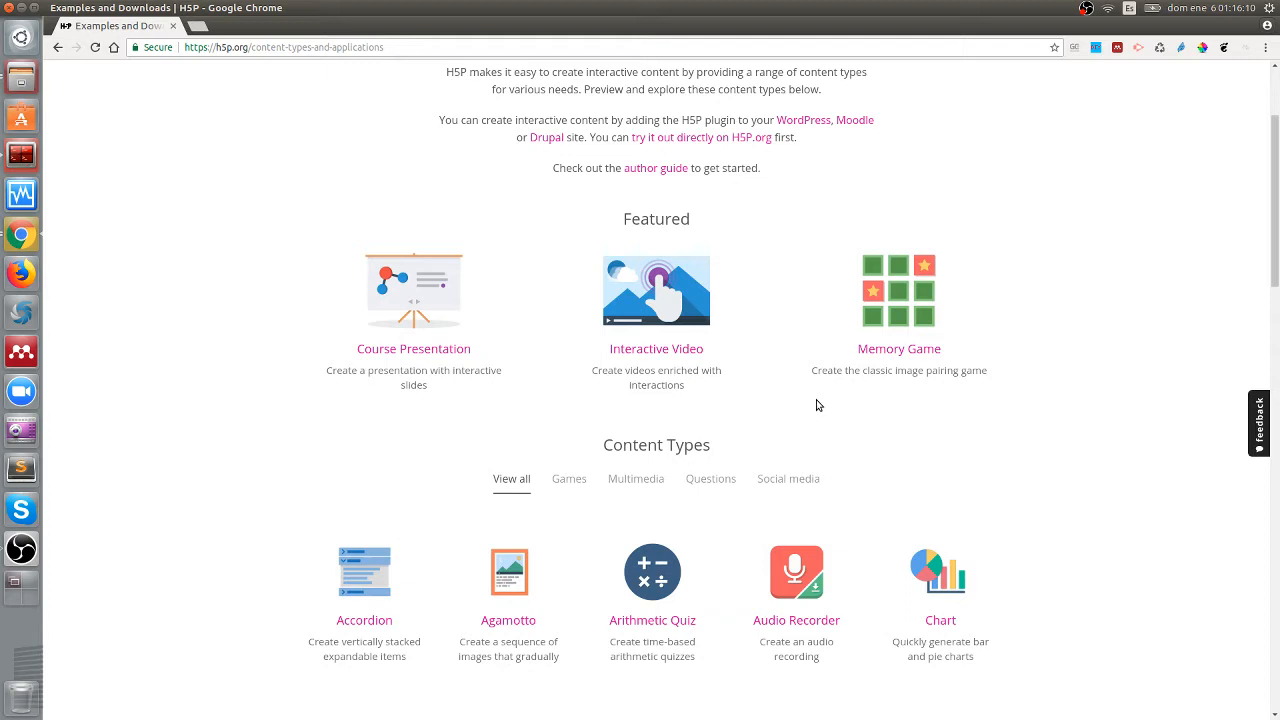
mouse_move(825, 540)
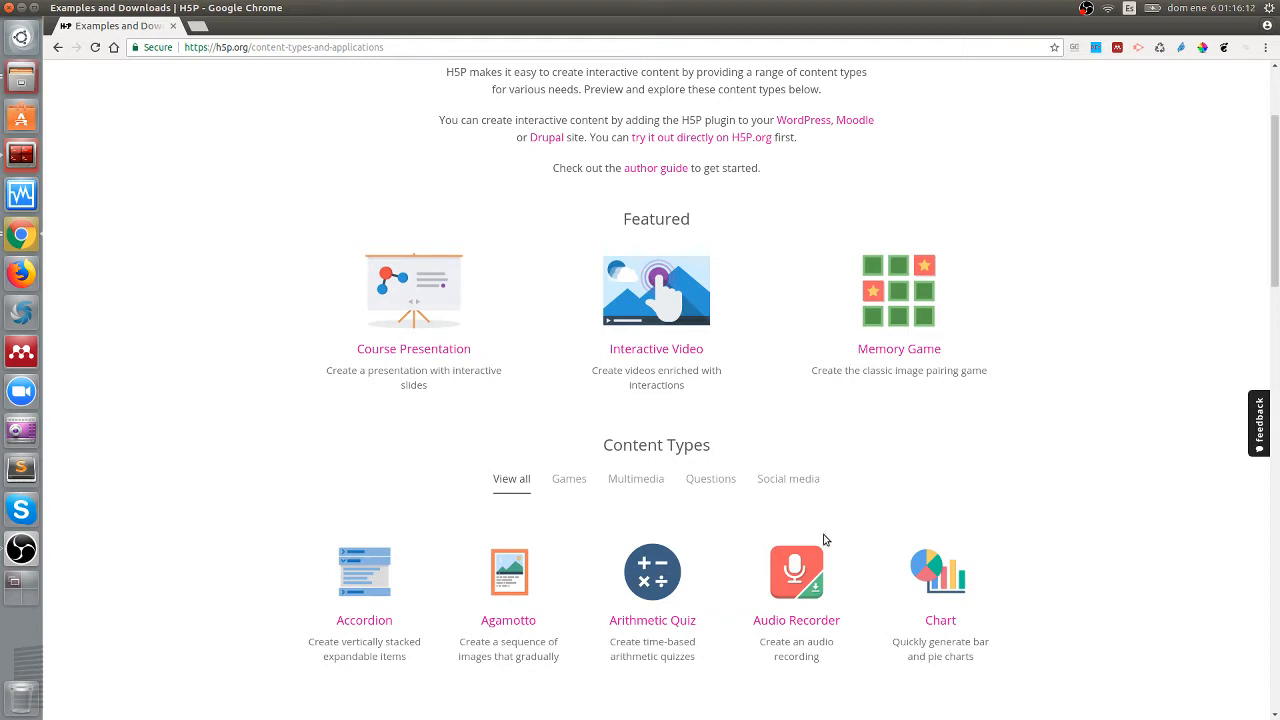
scroll(down, 3)
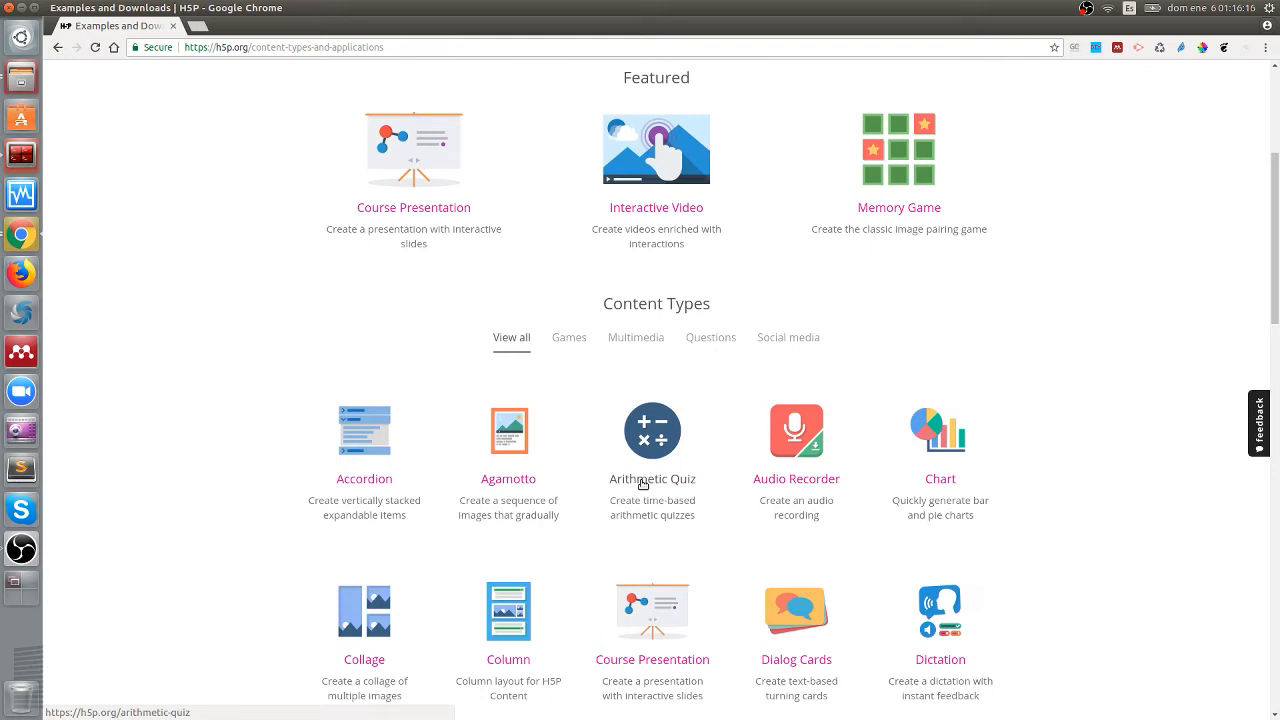
mouse_move(580, 376)
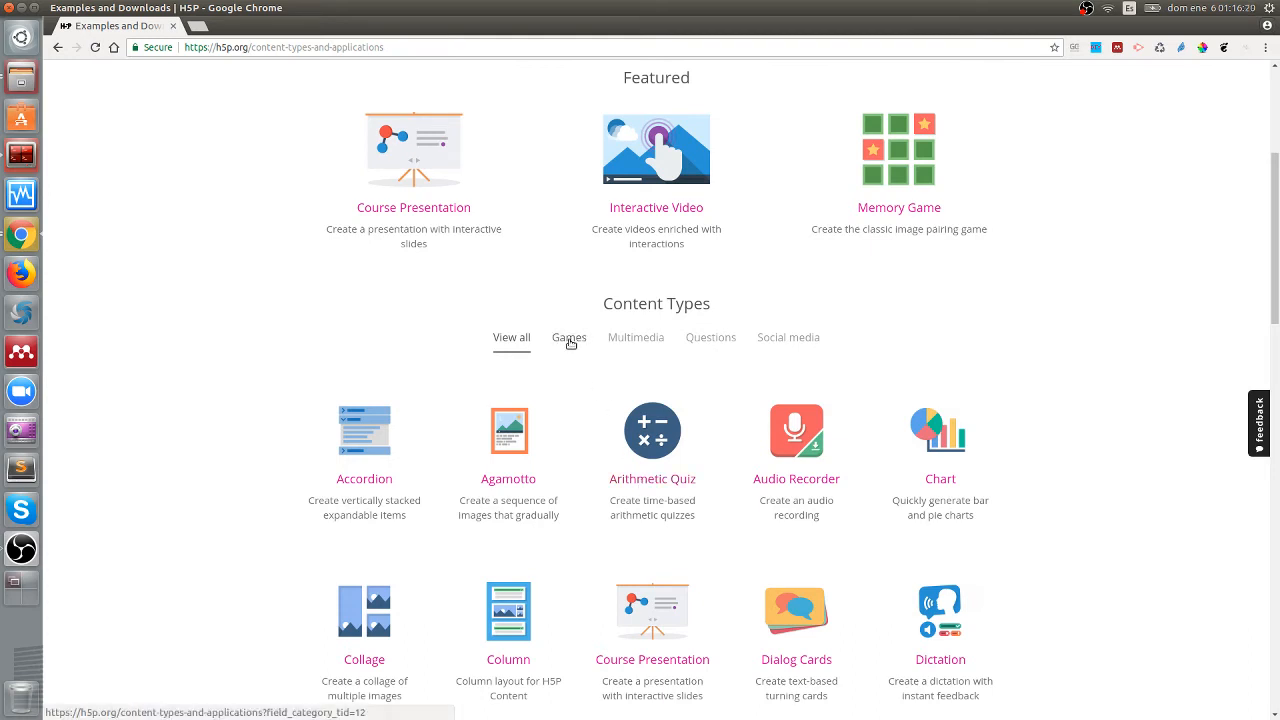
Step: Switch the content type filter through Games and Multimedia to Questions, then scroll back up
click(569, 337)
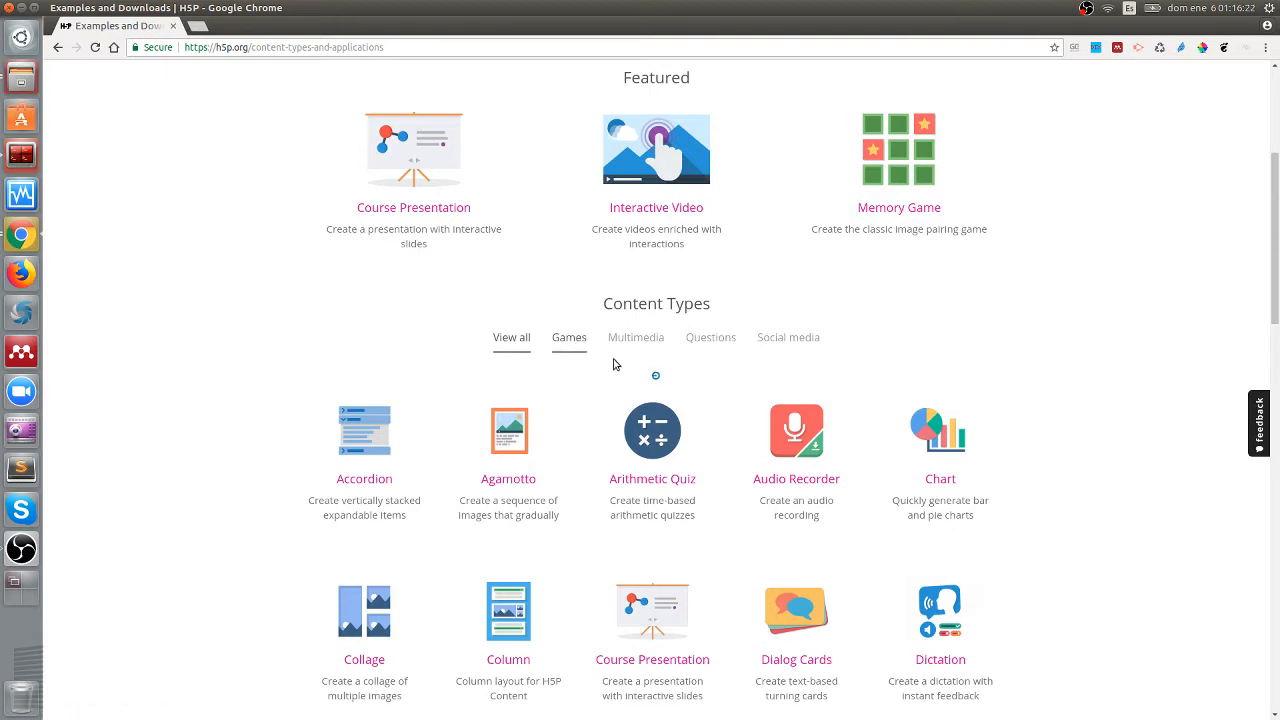
click(635, 337)
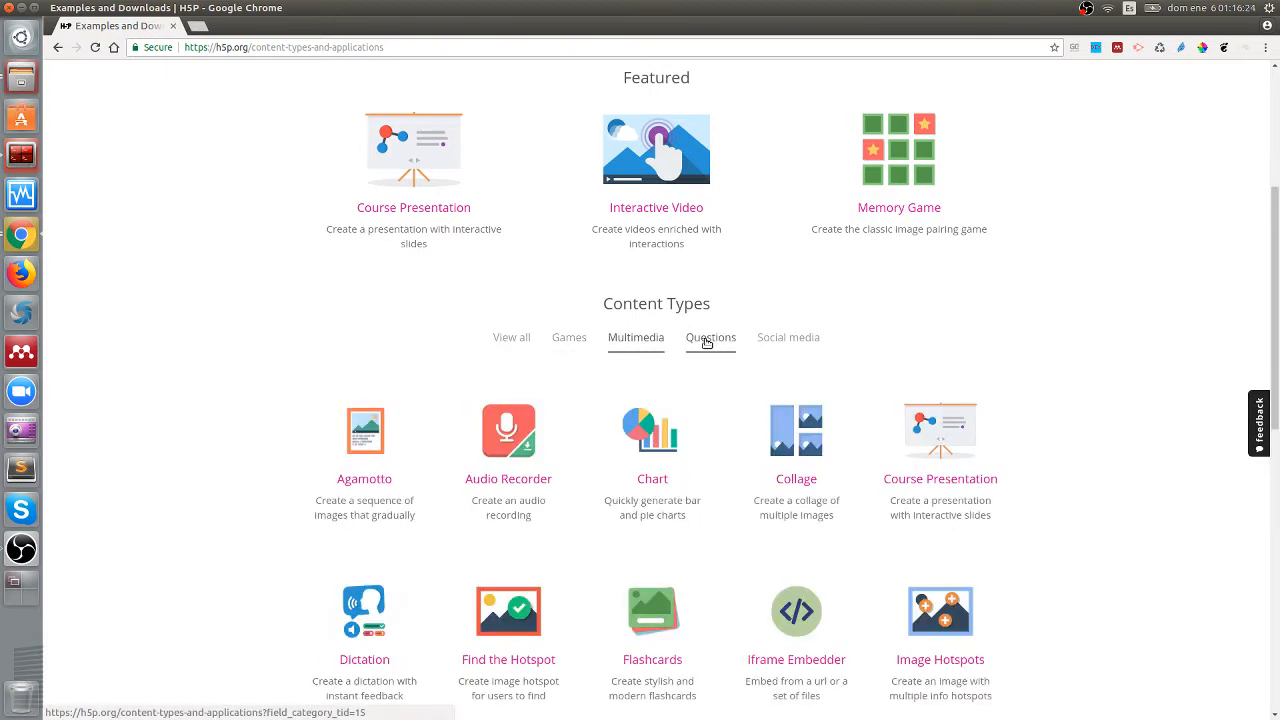
click(710, 337)
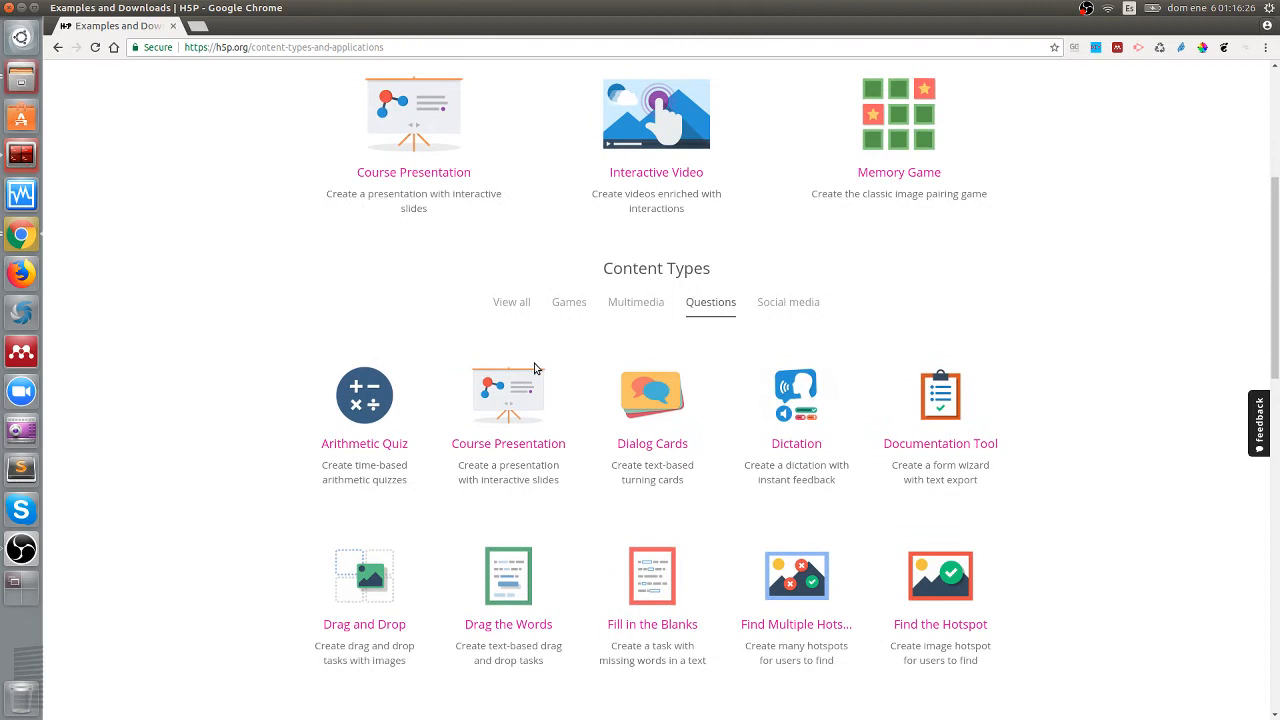
mouse_move(219, 388)
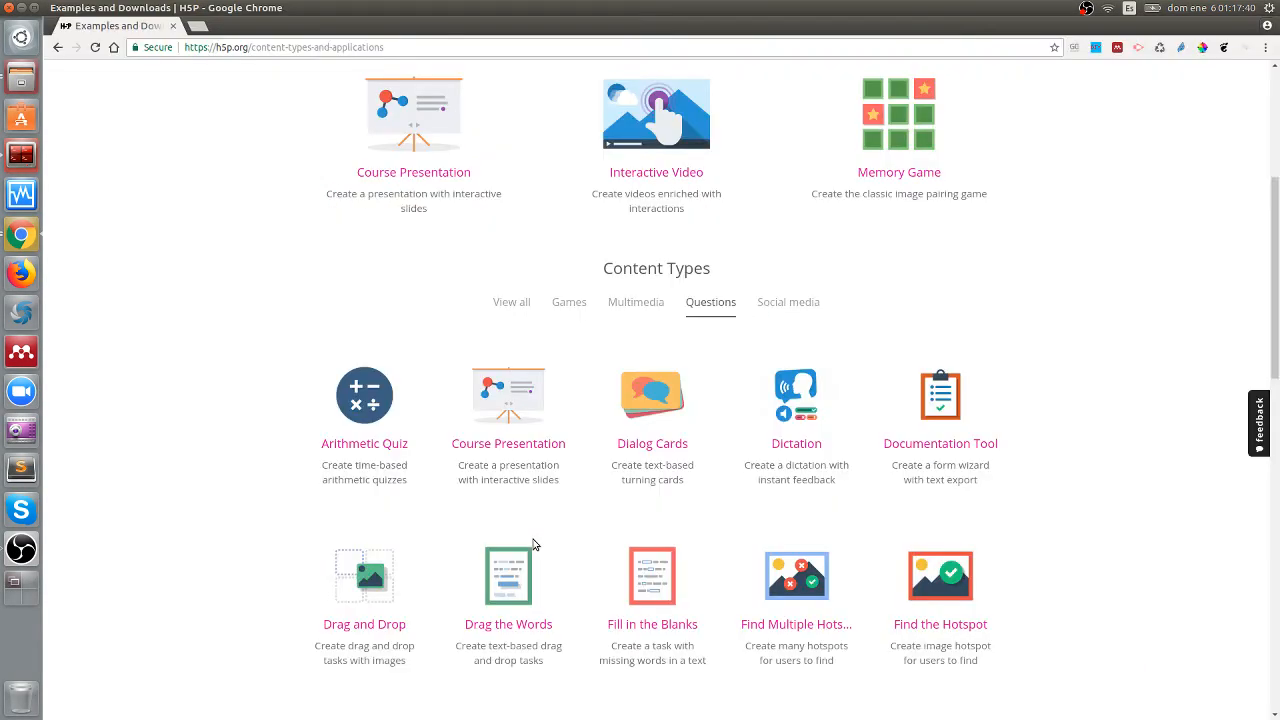
scroll(up, 3)
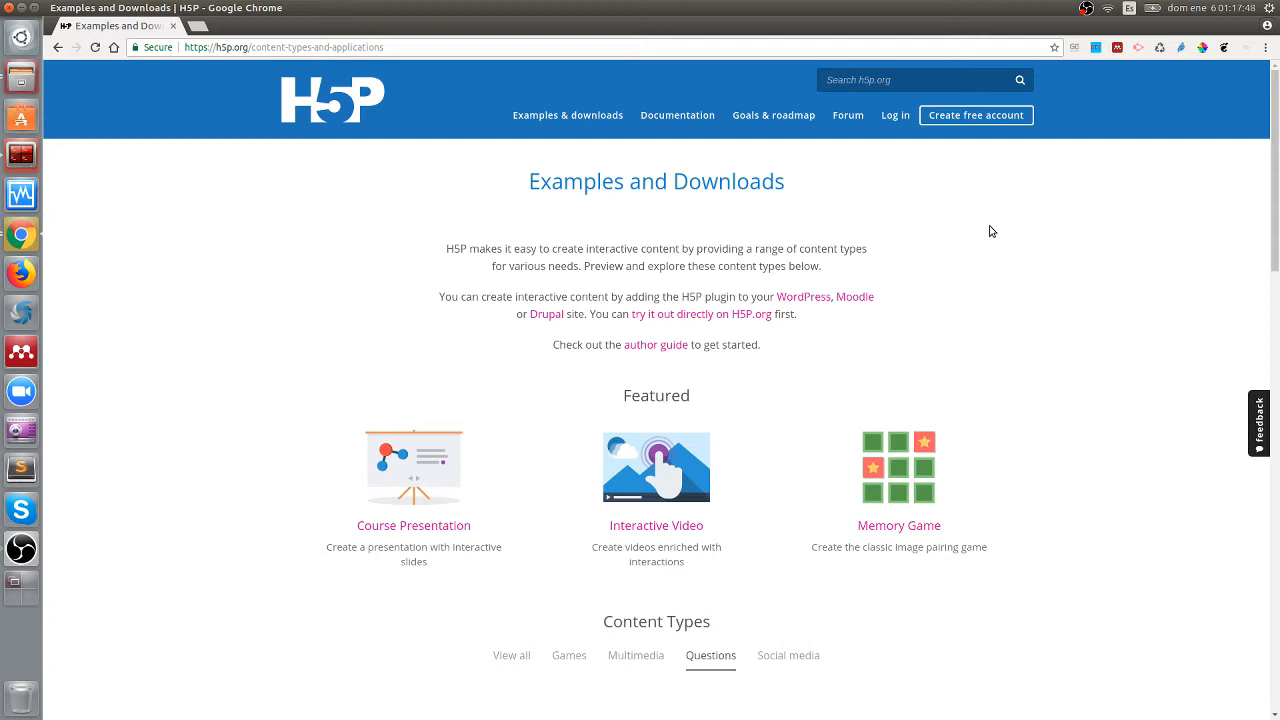
mouse_move(1014, 101)
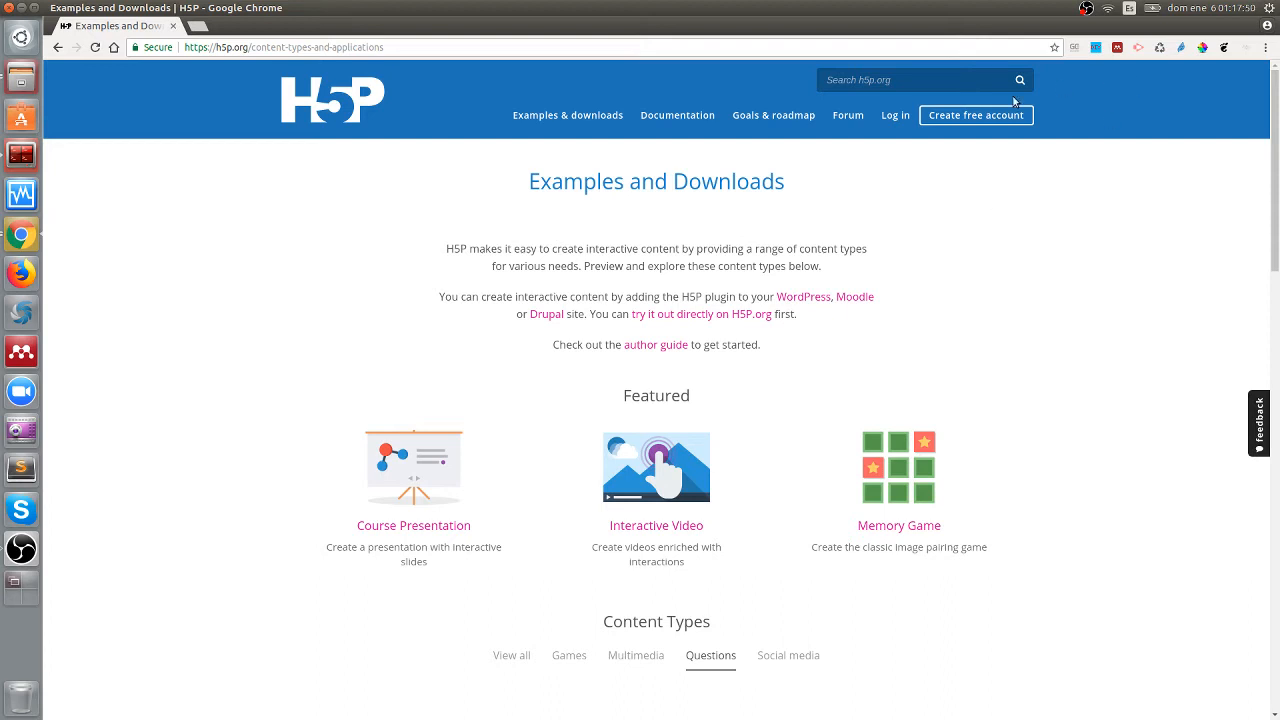
Step: Move from the Create new account form to the Log in page
click(975, 115)
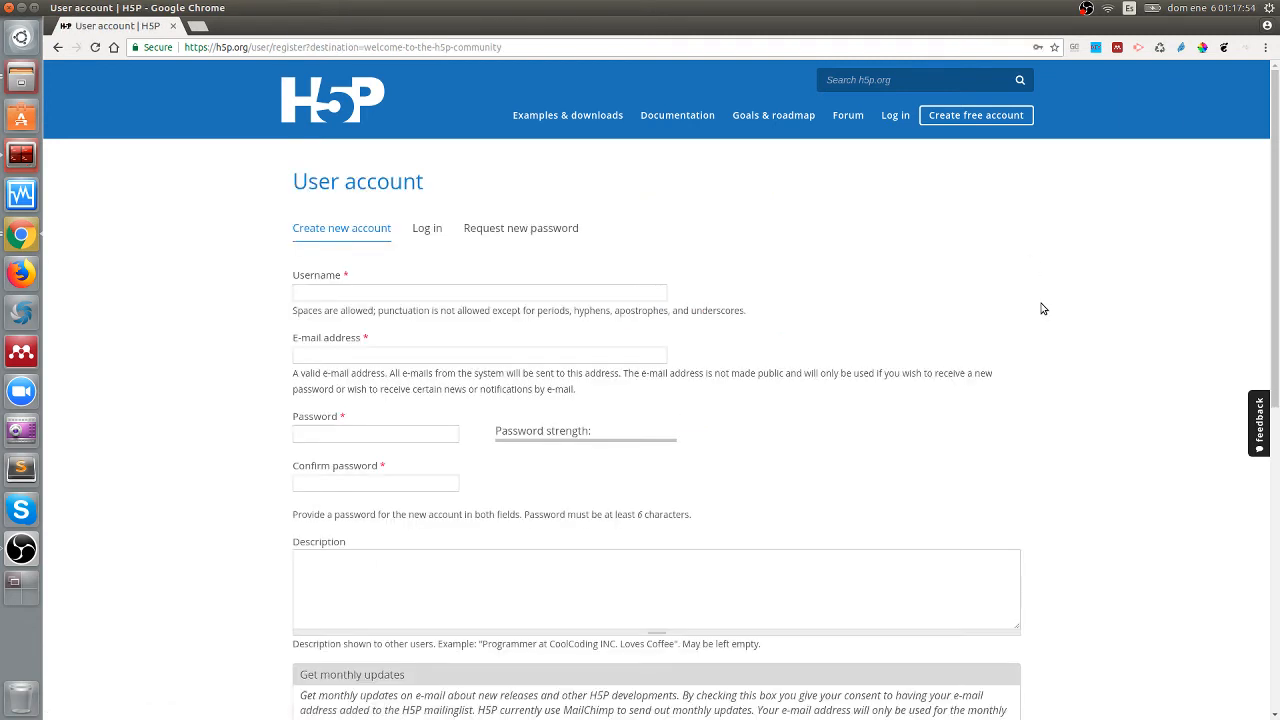
mouse_move(983, 321)
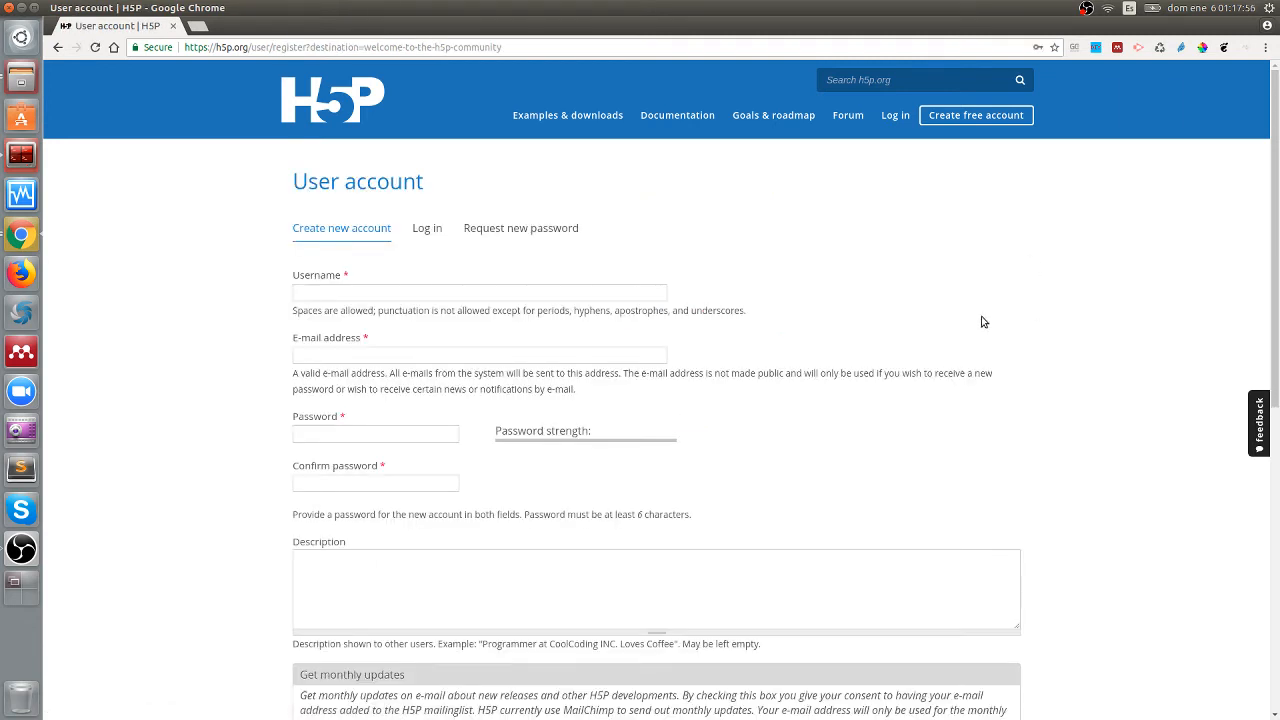
mouse_move(940, 291)
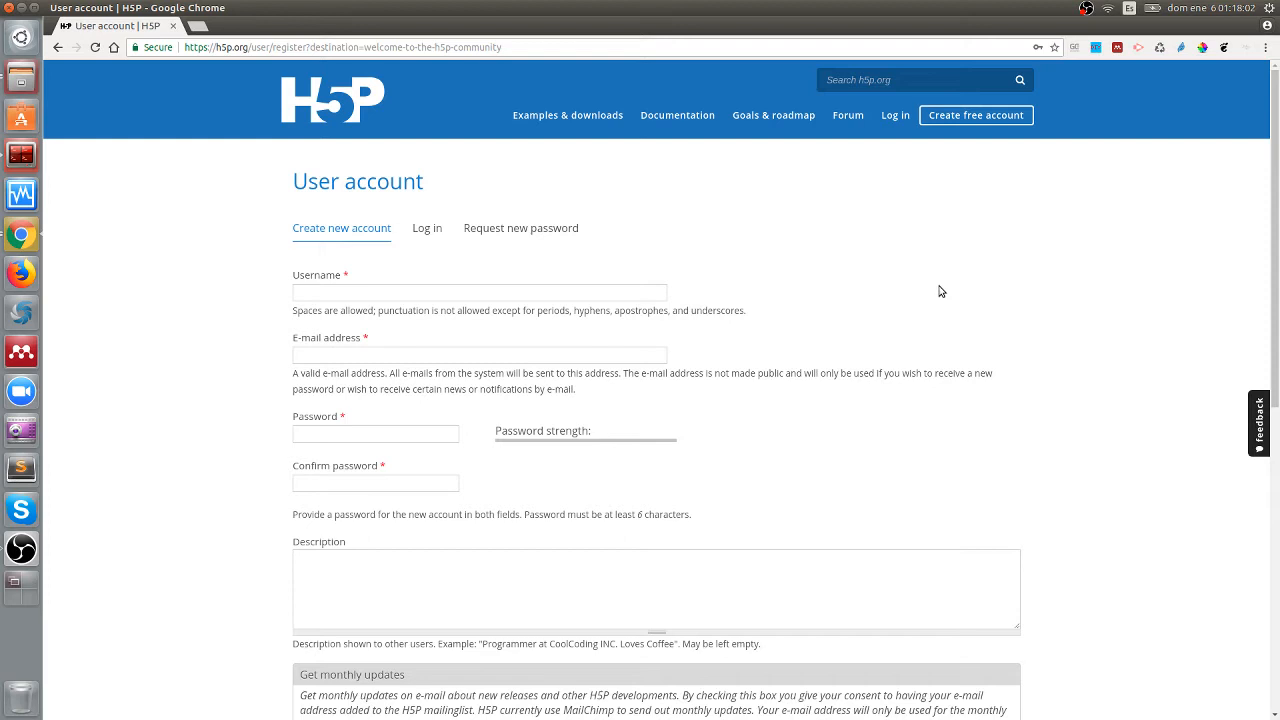
click(894, 115)
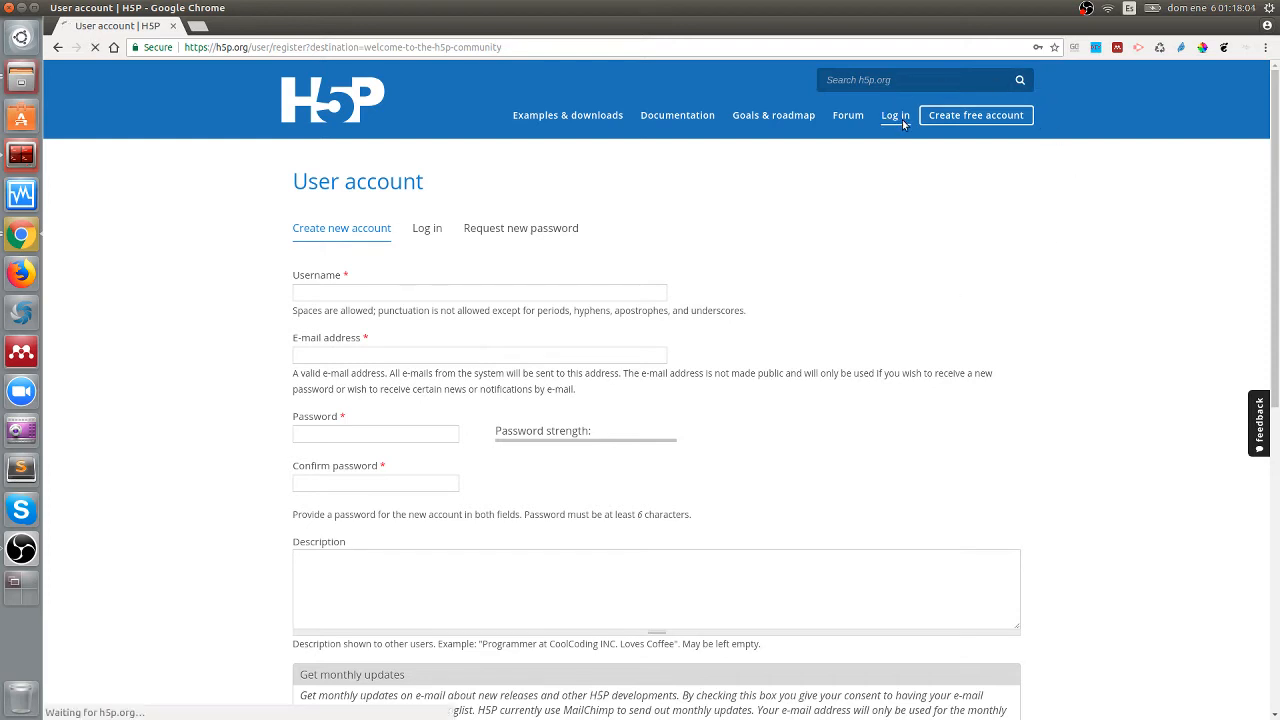
Step: Submit the Log in form and scroll down the profile page's recent content
click(427, 228)
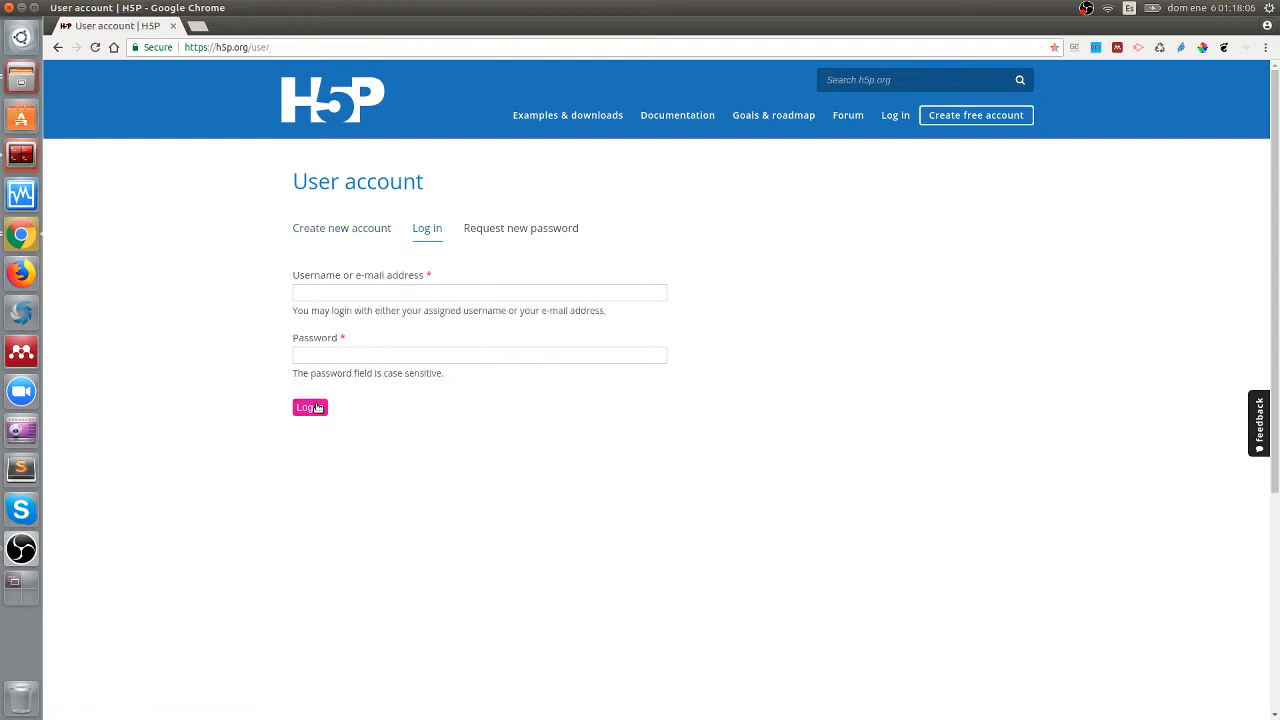
click(308, 407)
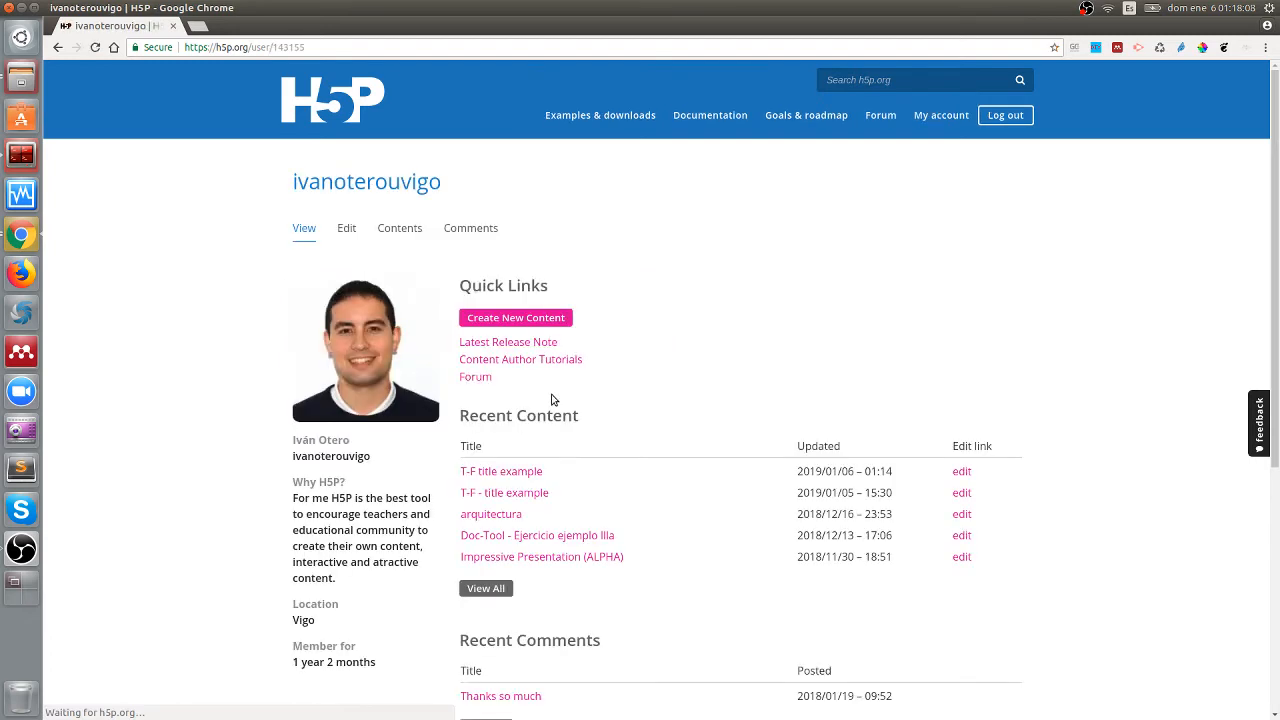
mouse_move(635, 402)
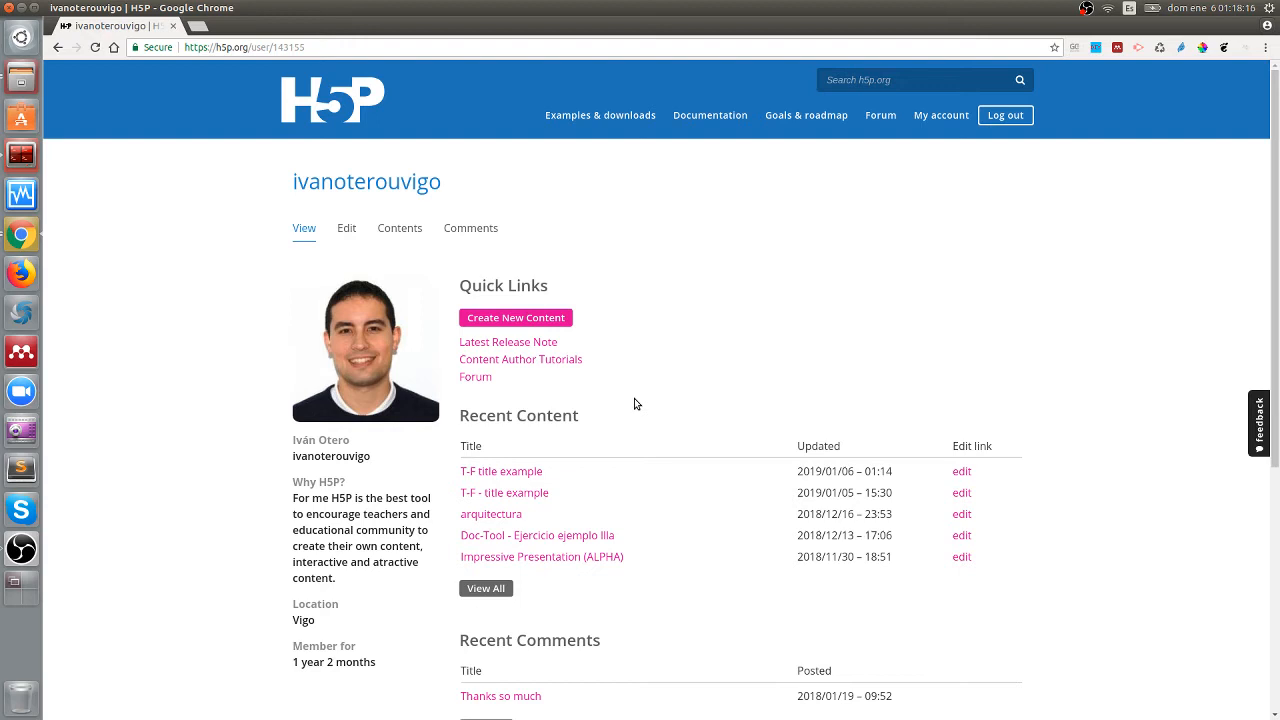
scroll(down, 3)
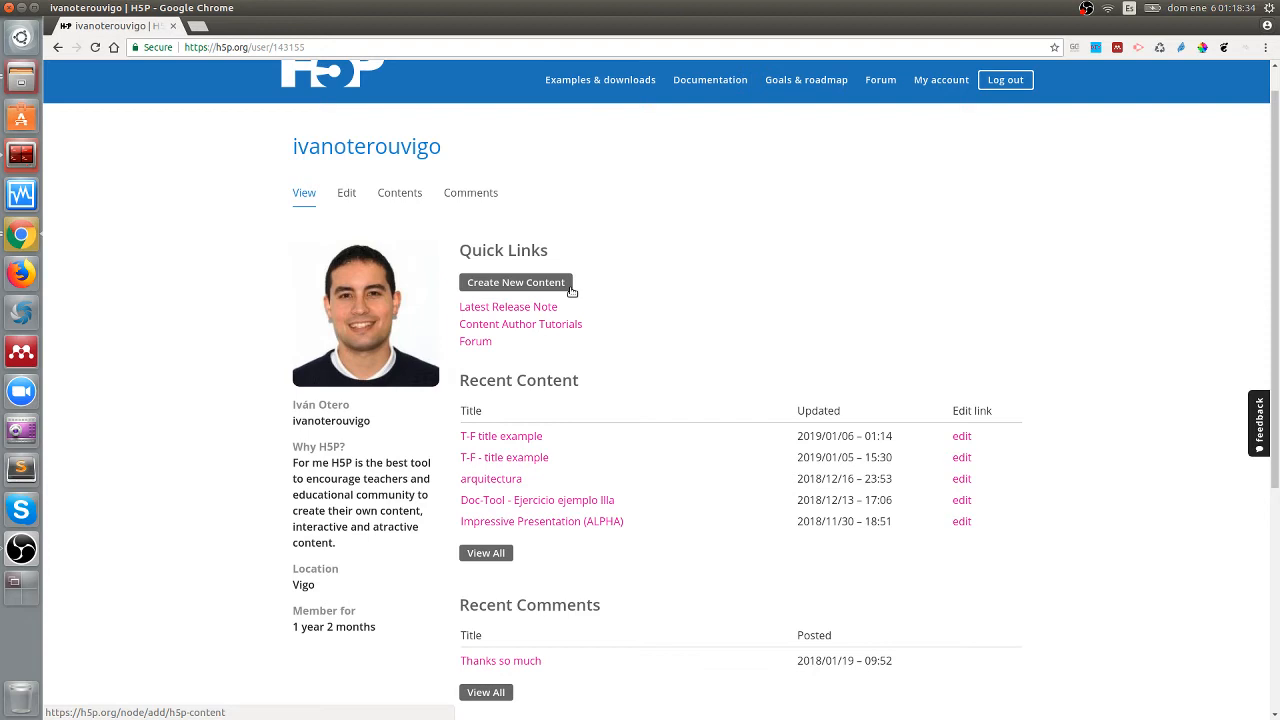
Step: Start new content from Quick Links and scroll through the available content types
click(515, 282)
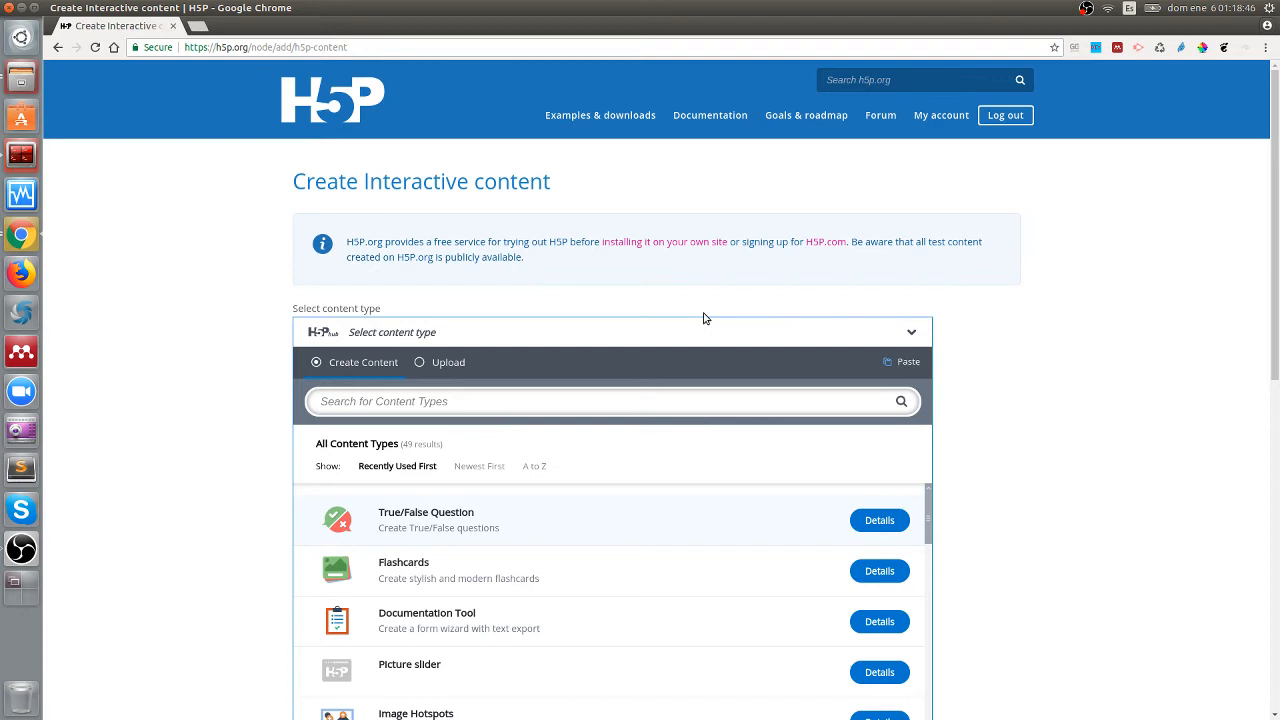
mouse_move(728, 360)
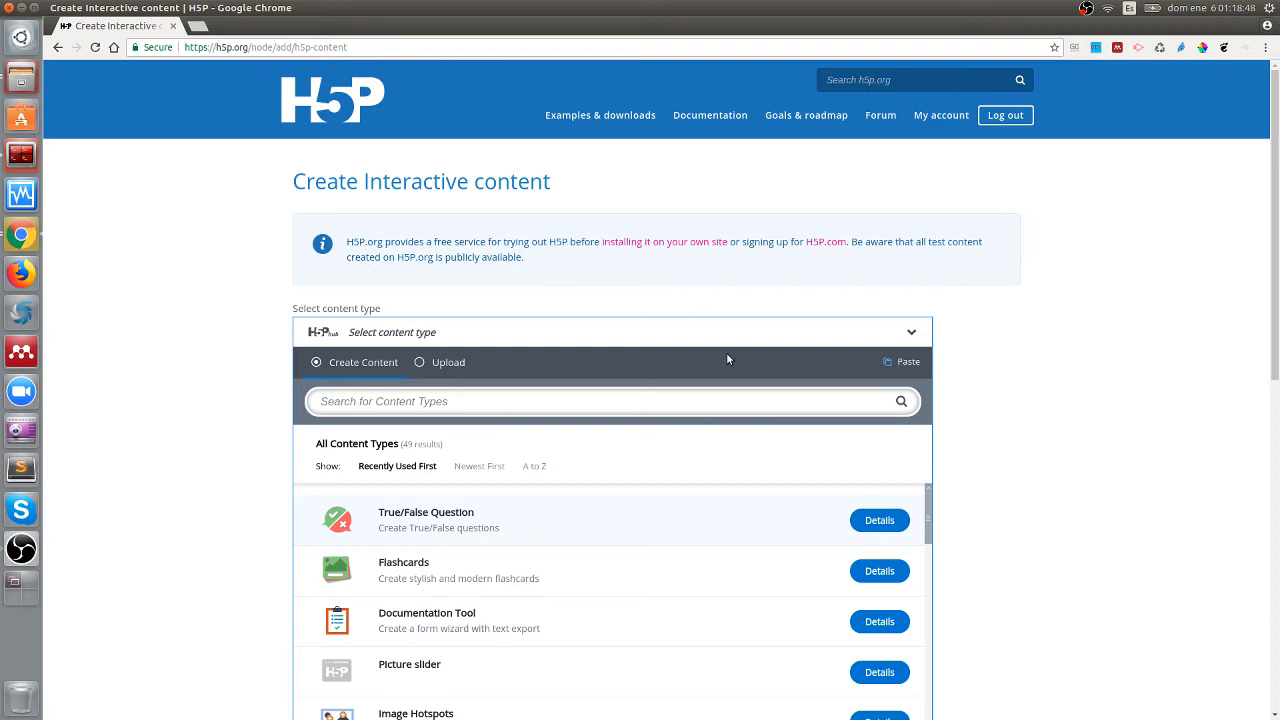
scroll(down, 3)
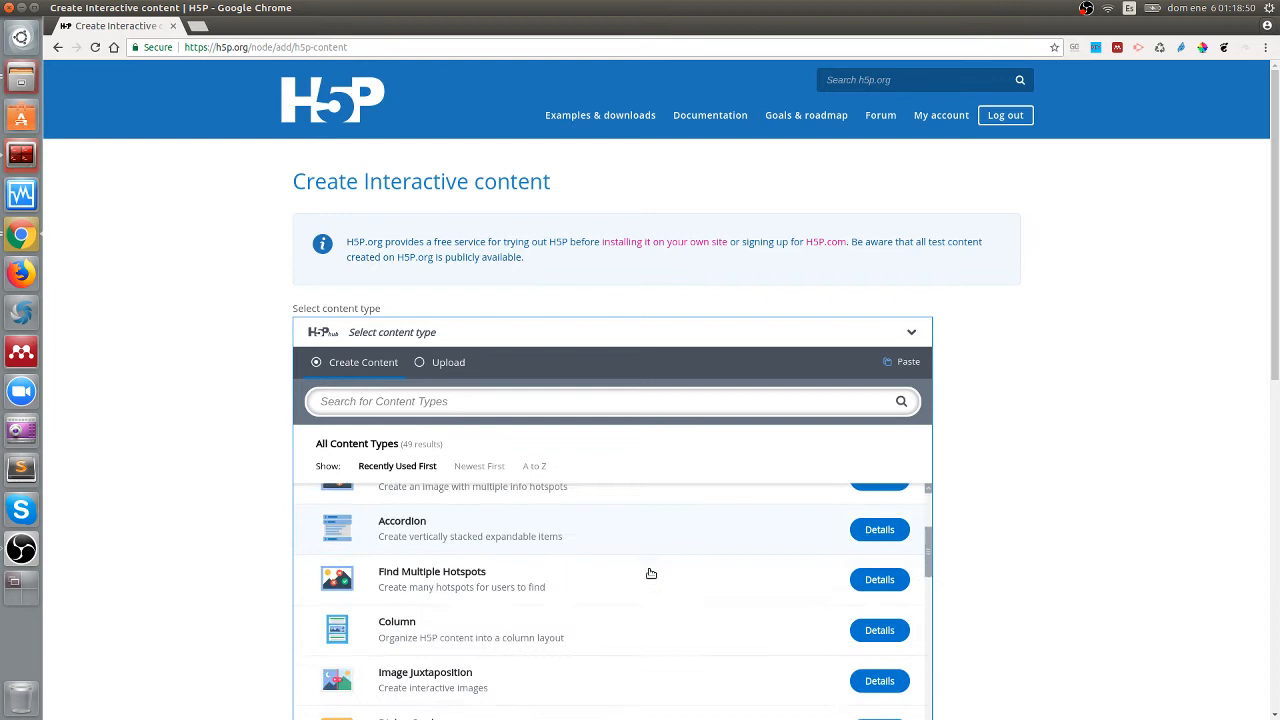
scroll(up, 3)
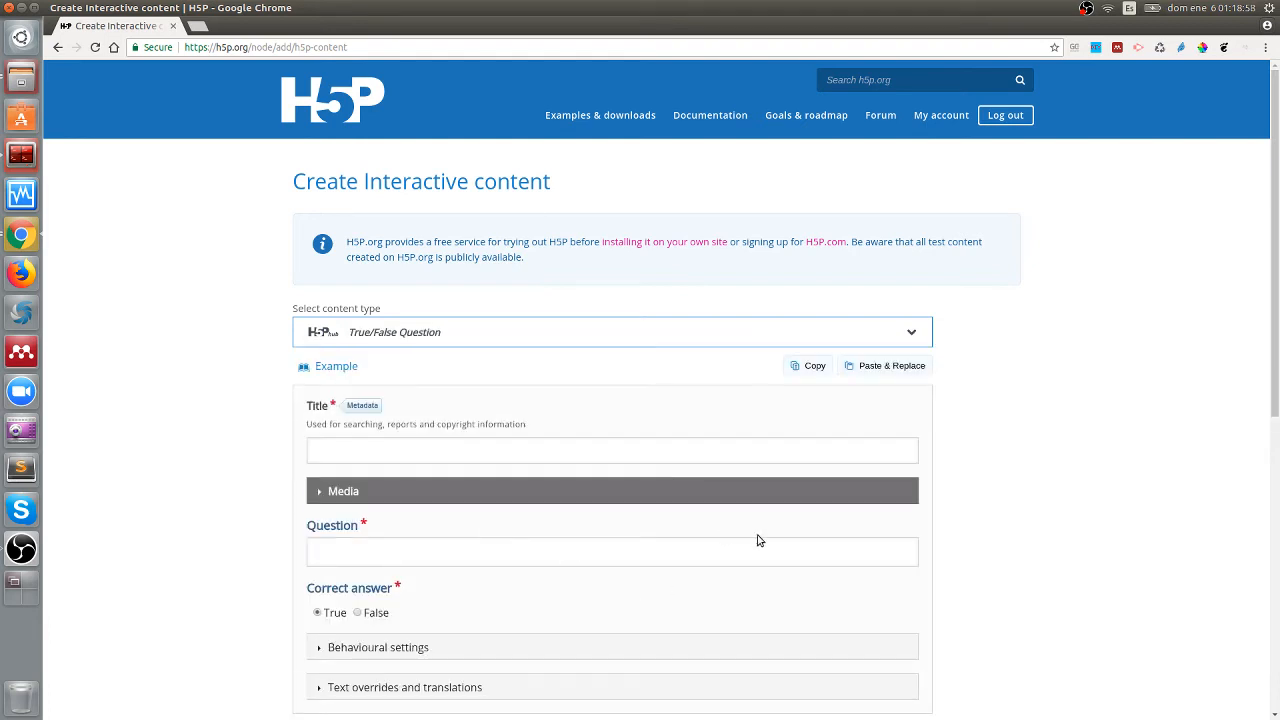
mouse_move(907, 542)
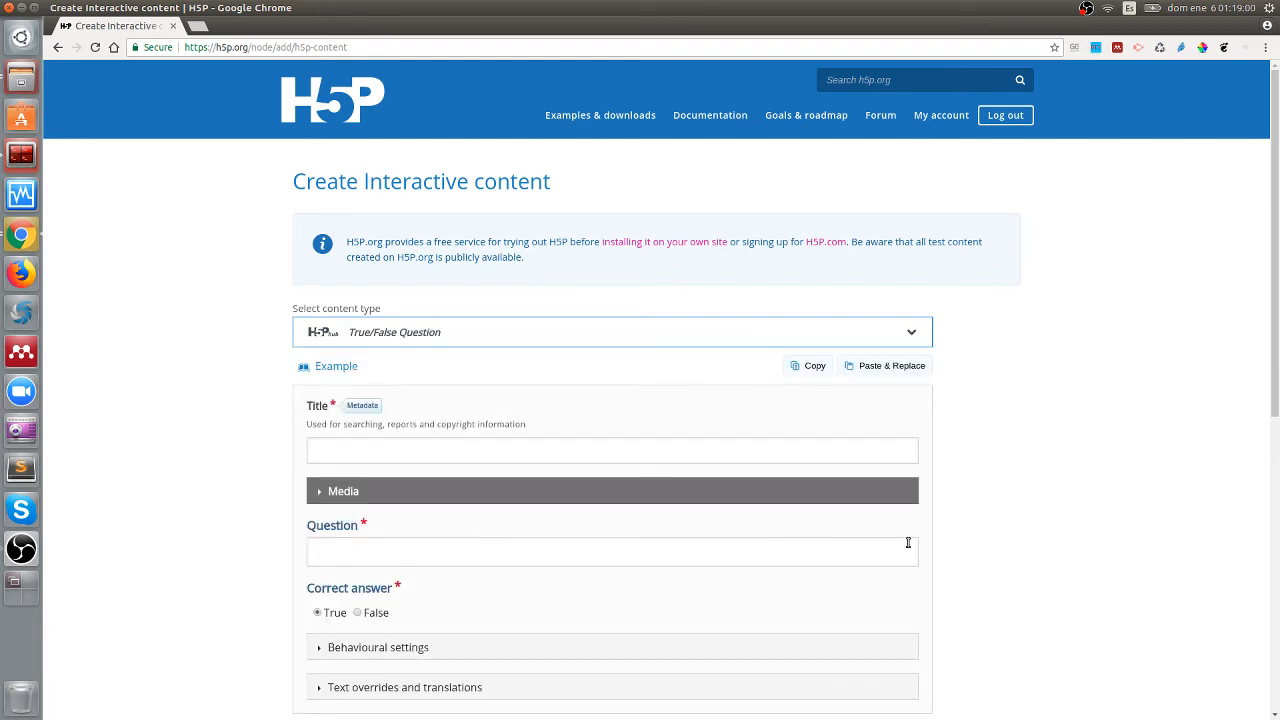
mouse_move(967, 542)
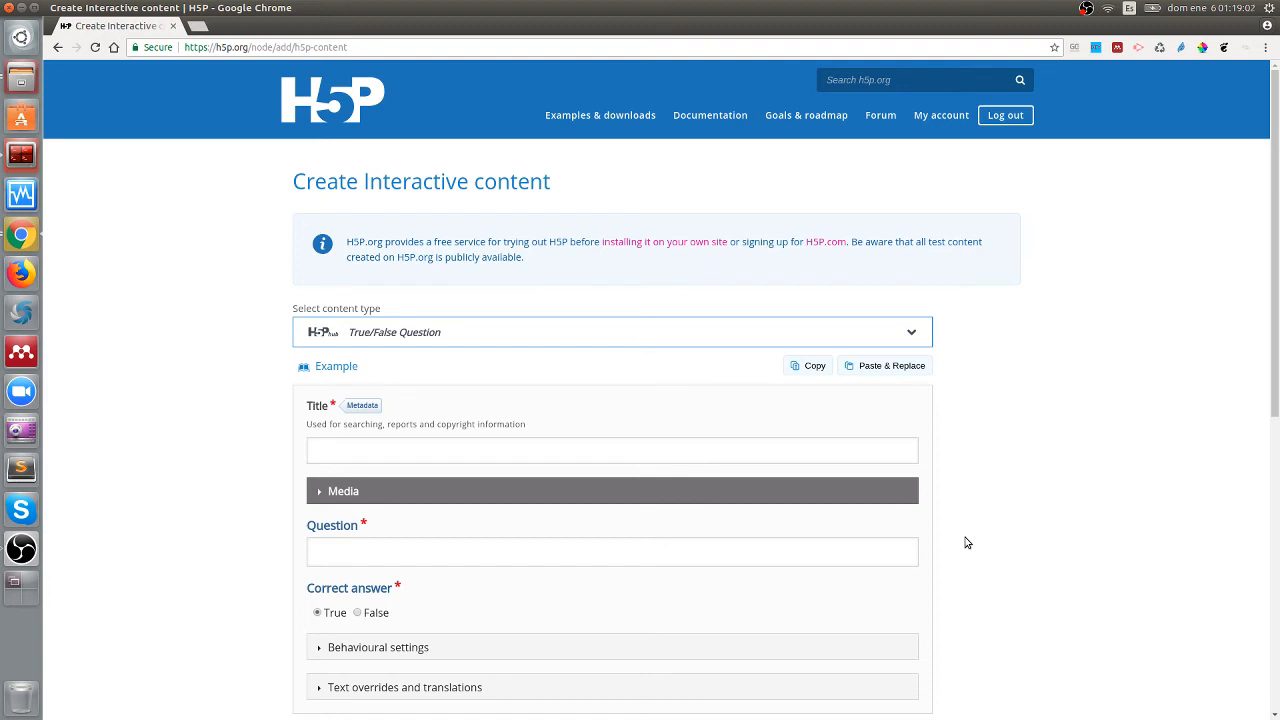
mouse_move(417, 405)
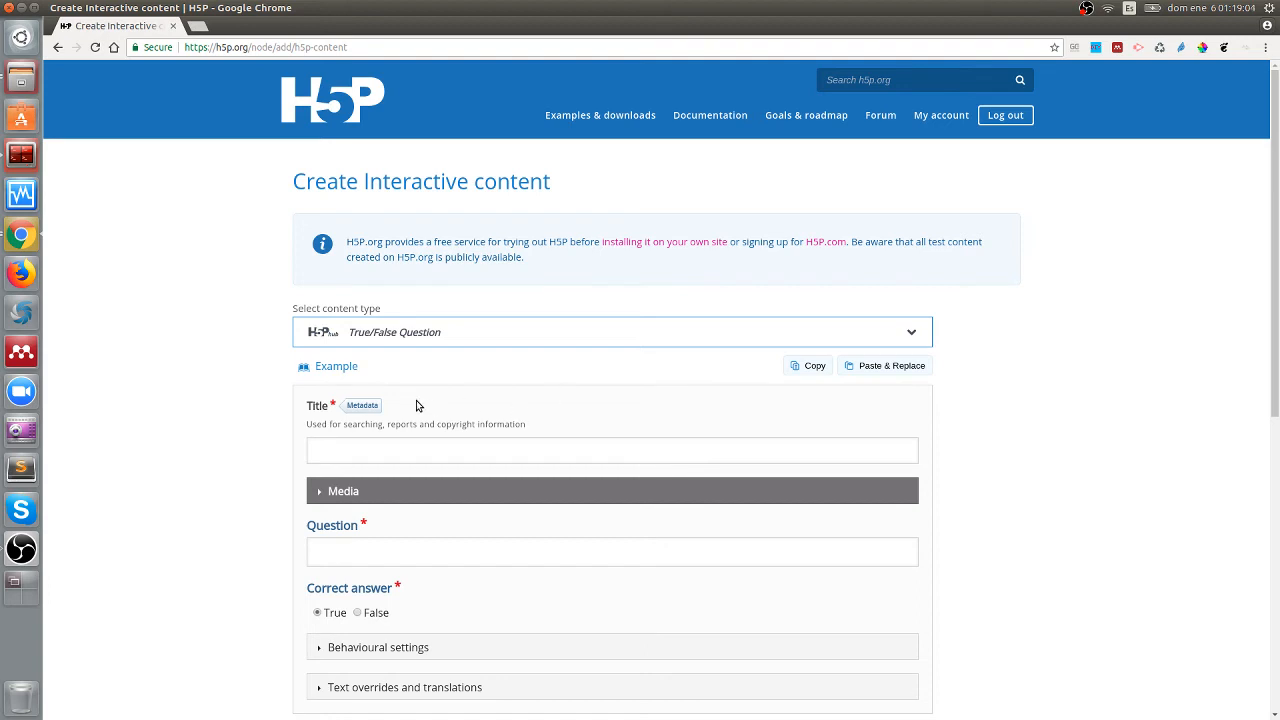
Step: Give the True/False question the title 'title example'
click(611, 450)
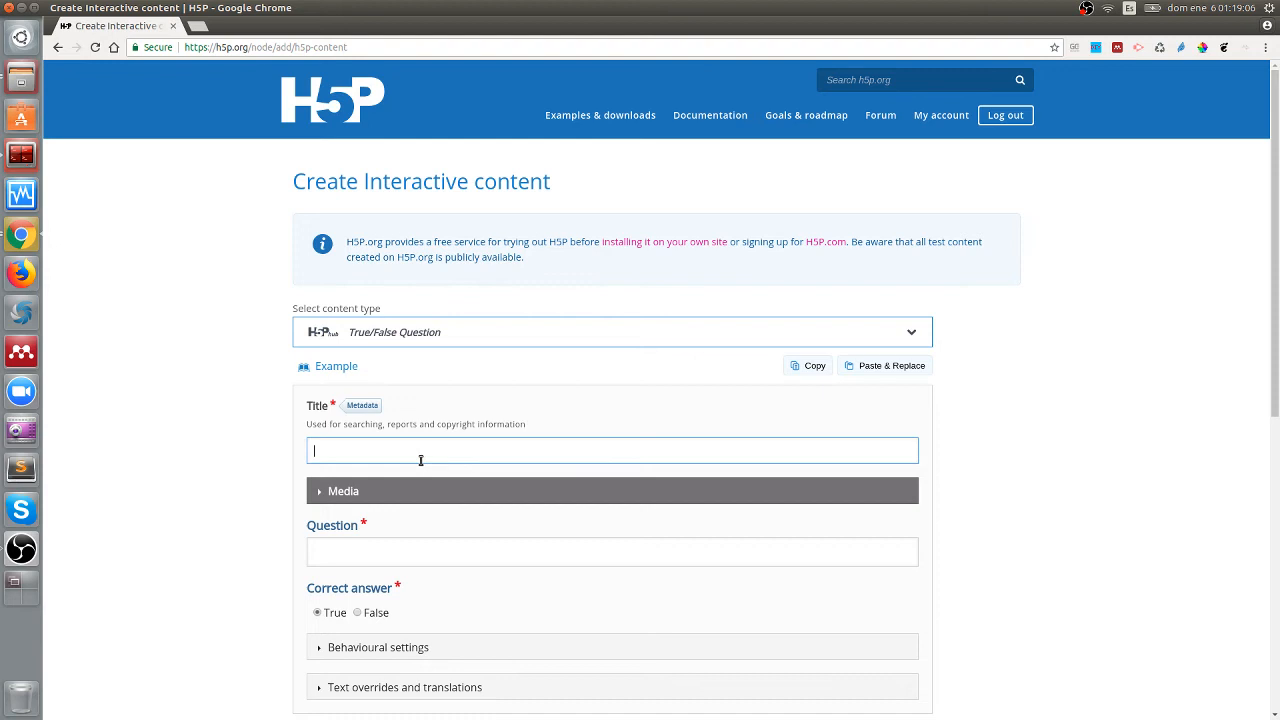
text(title)
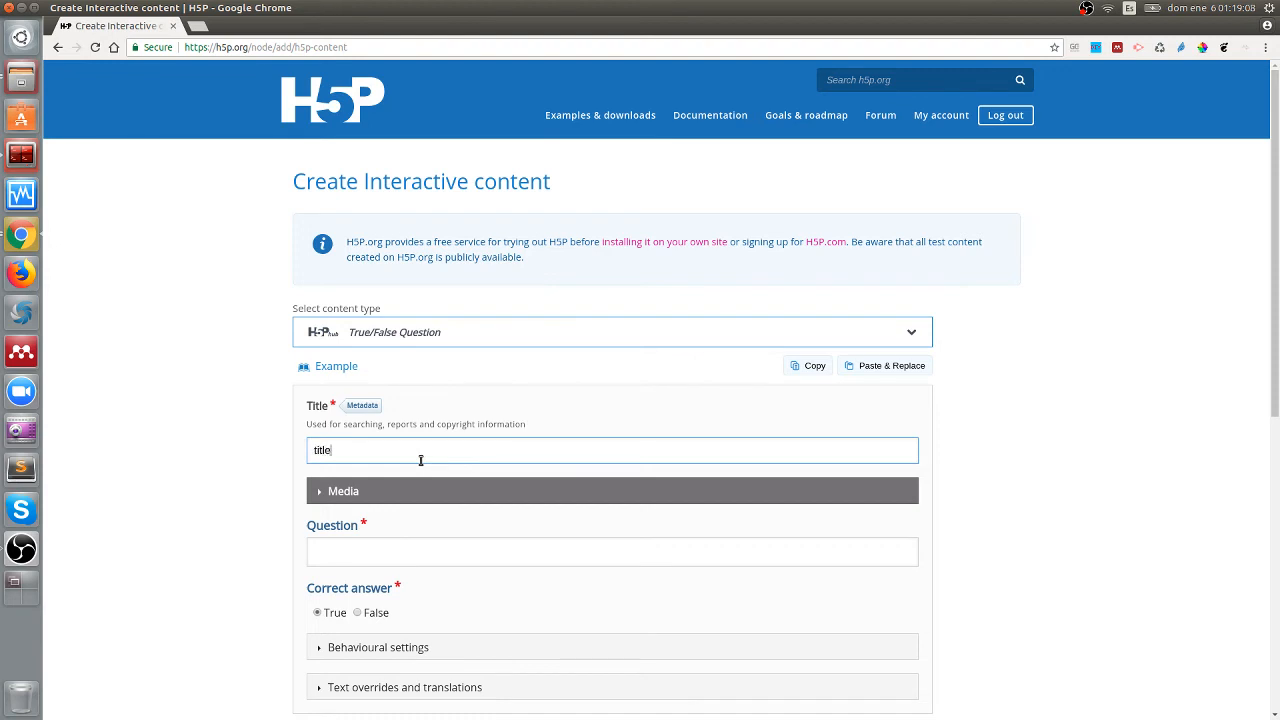
text(example)
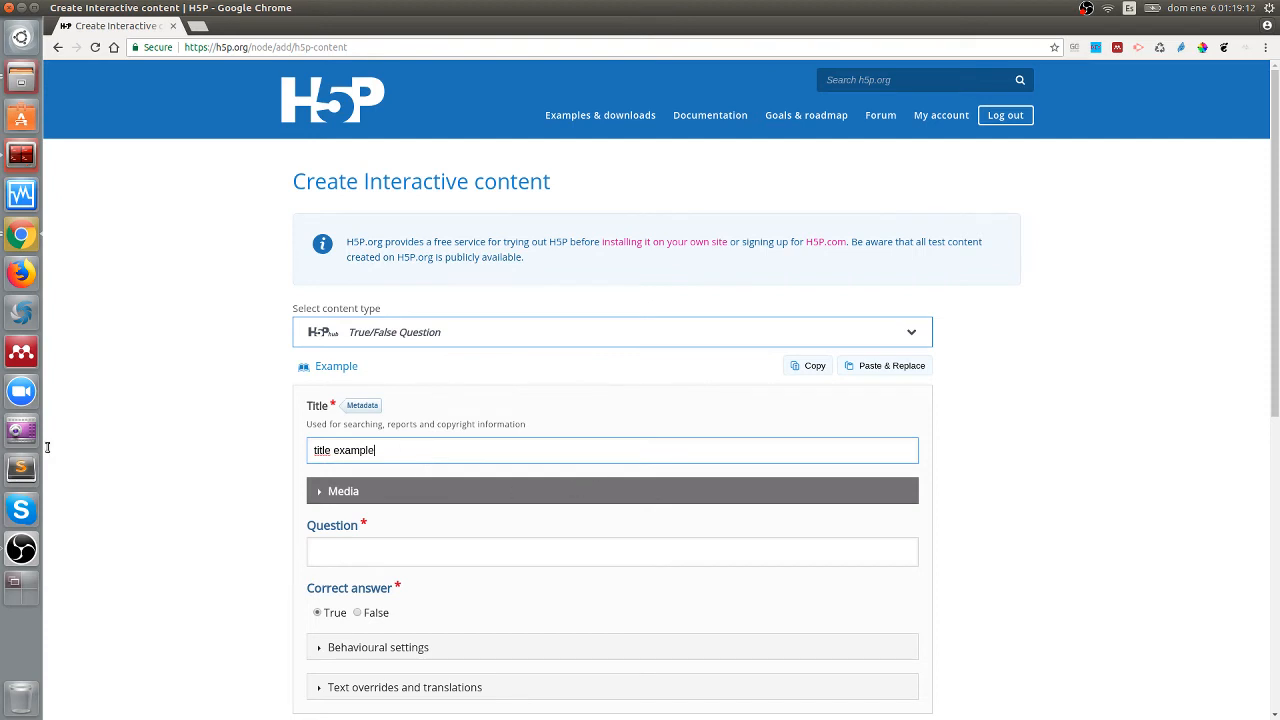
Step: Enter 'question ?' as the question text and expand Behavioural settings
click(611, 552)
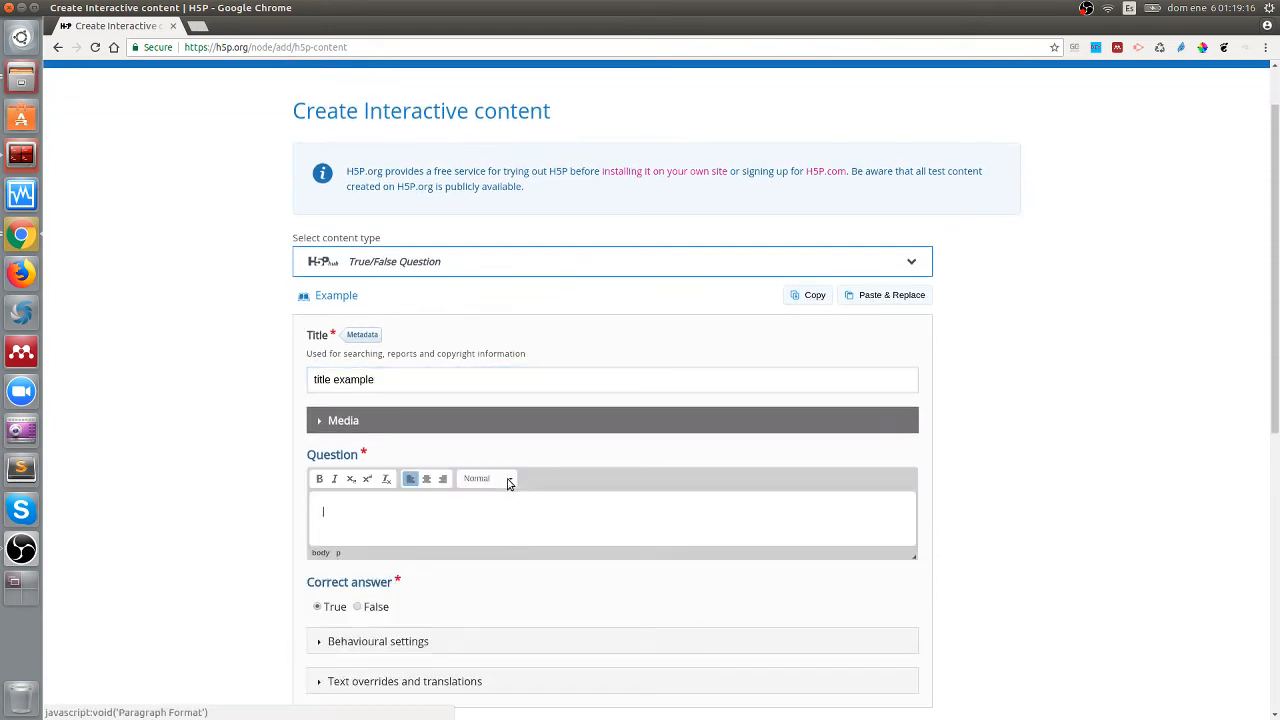
text(1)
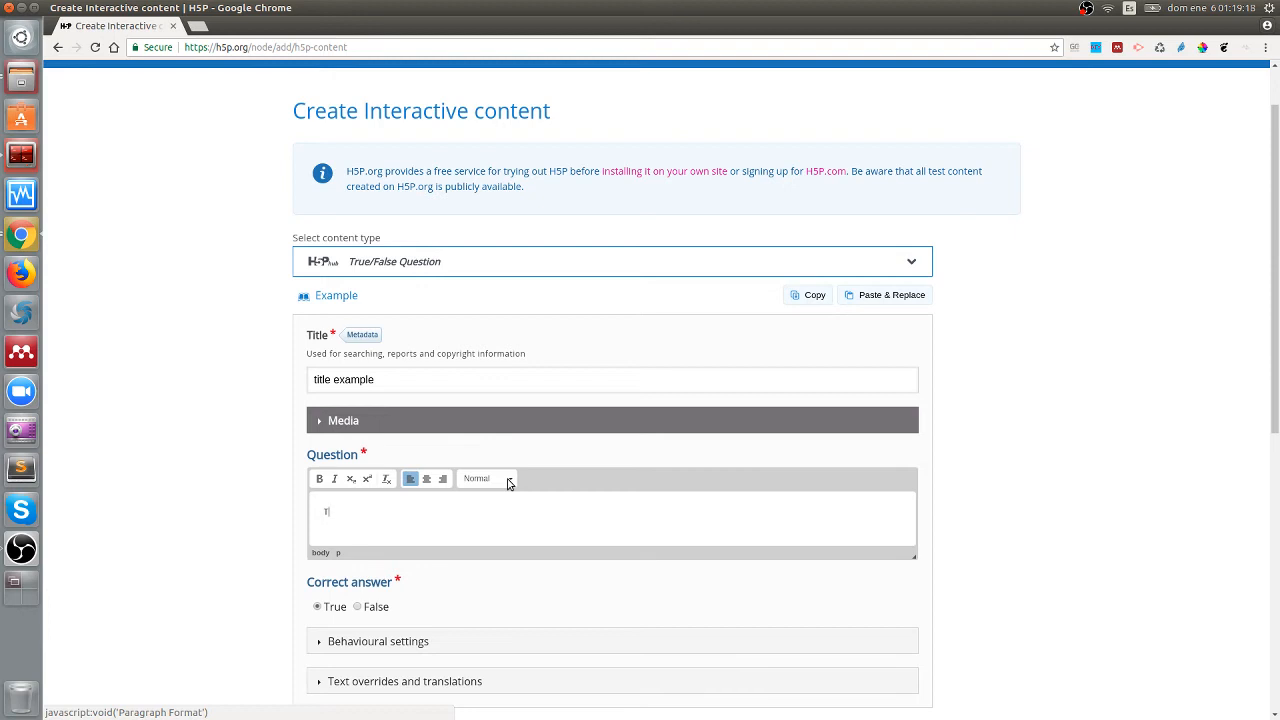
text(questio)
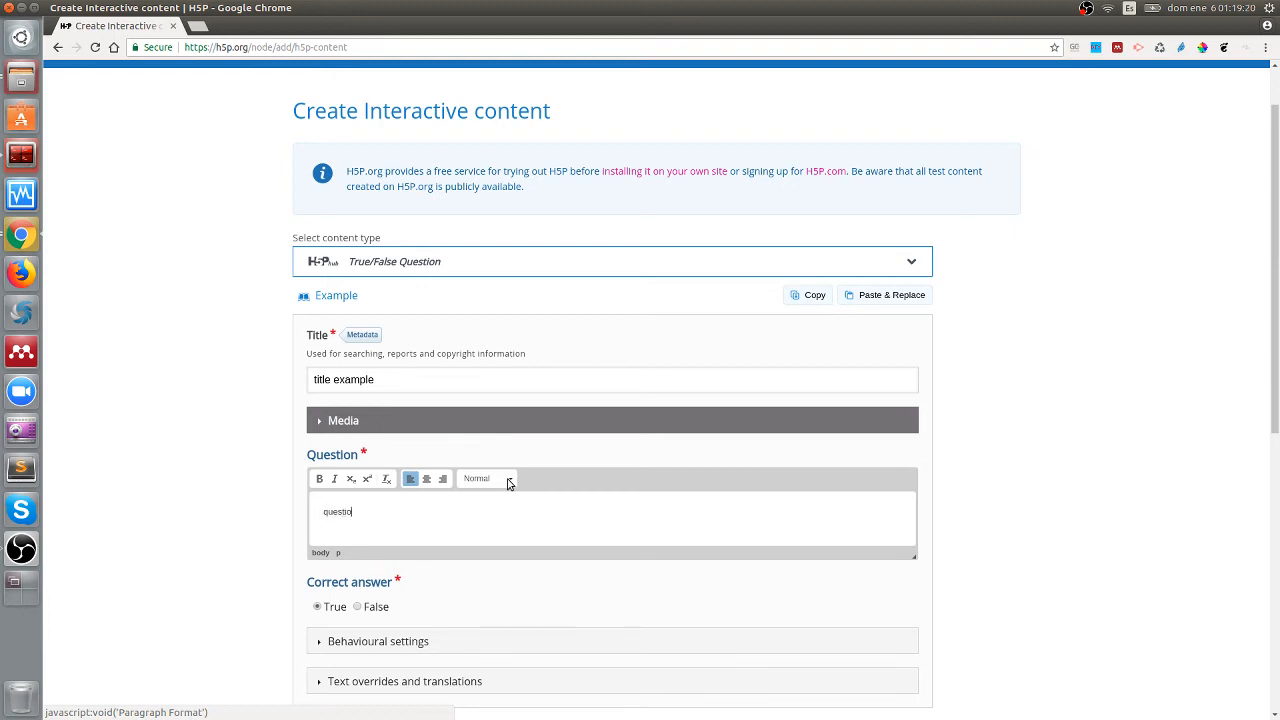
text(n)
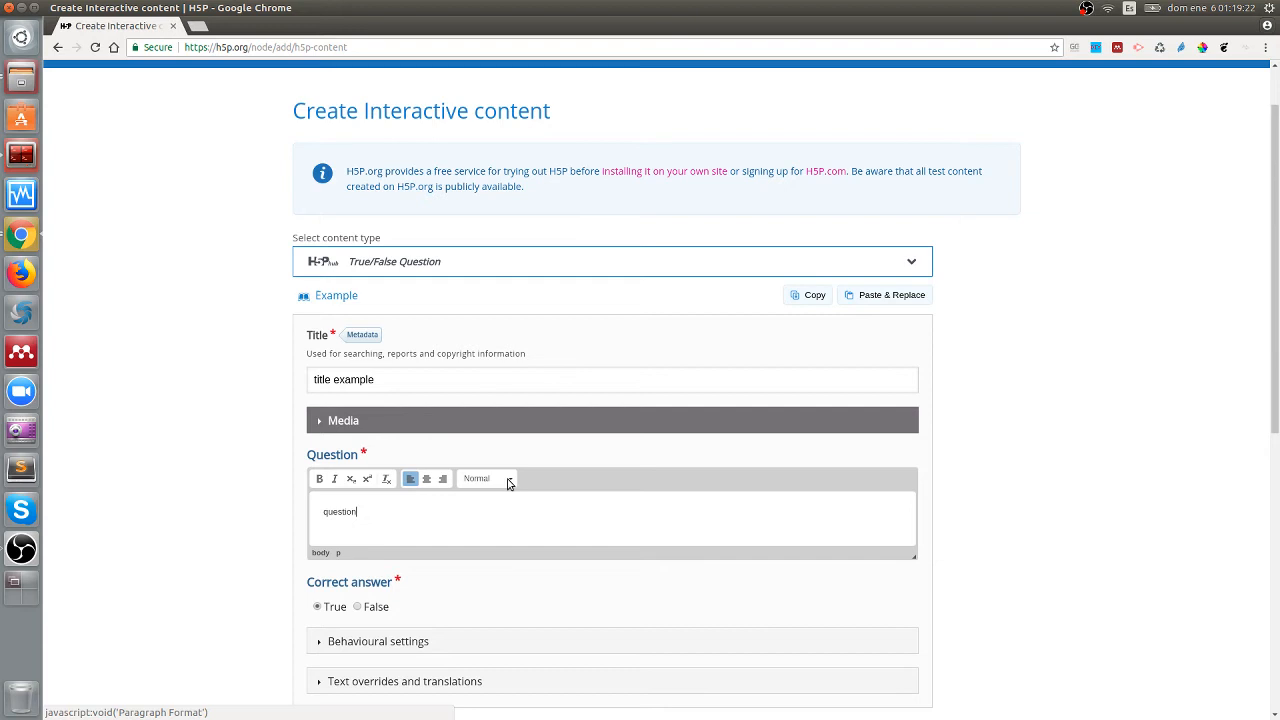
text(?)
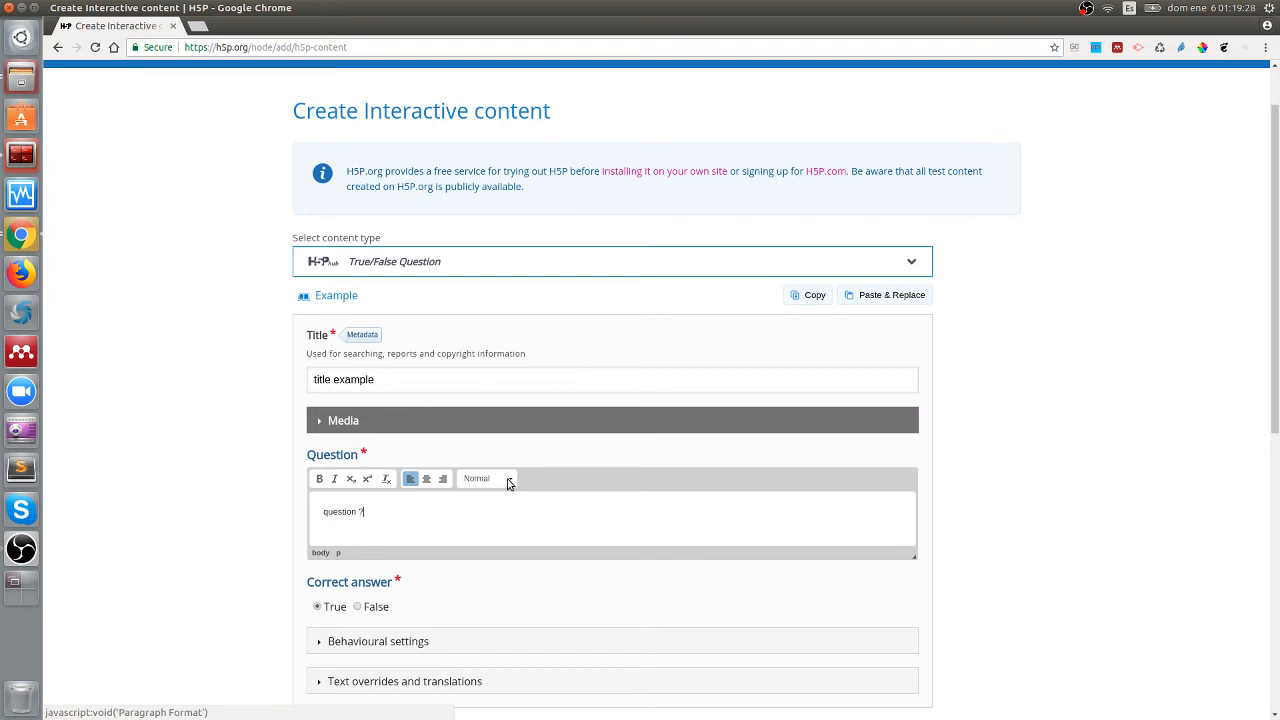
scroll(down, 3)
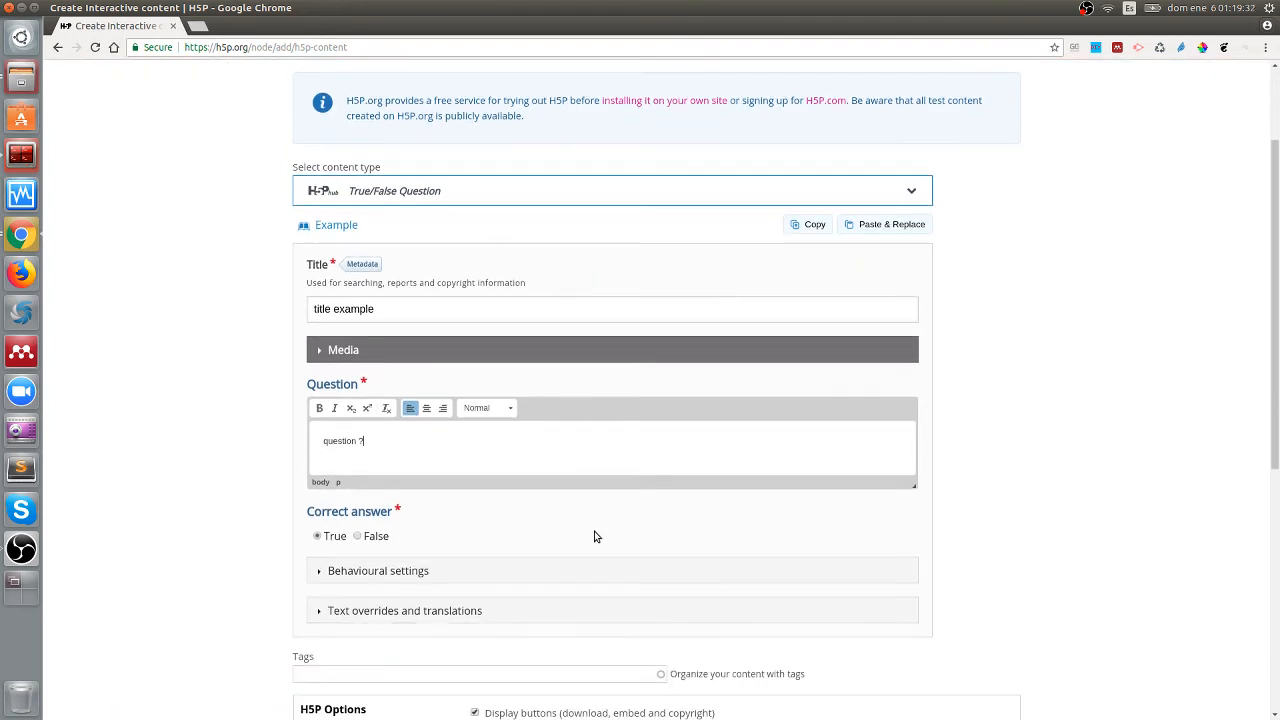
mouse_move(456, 519)
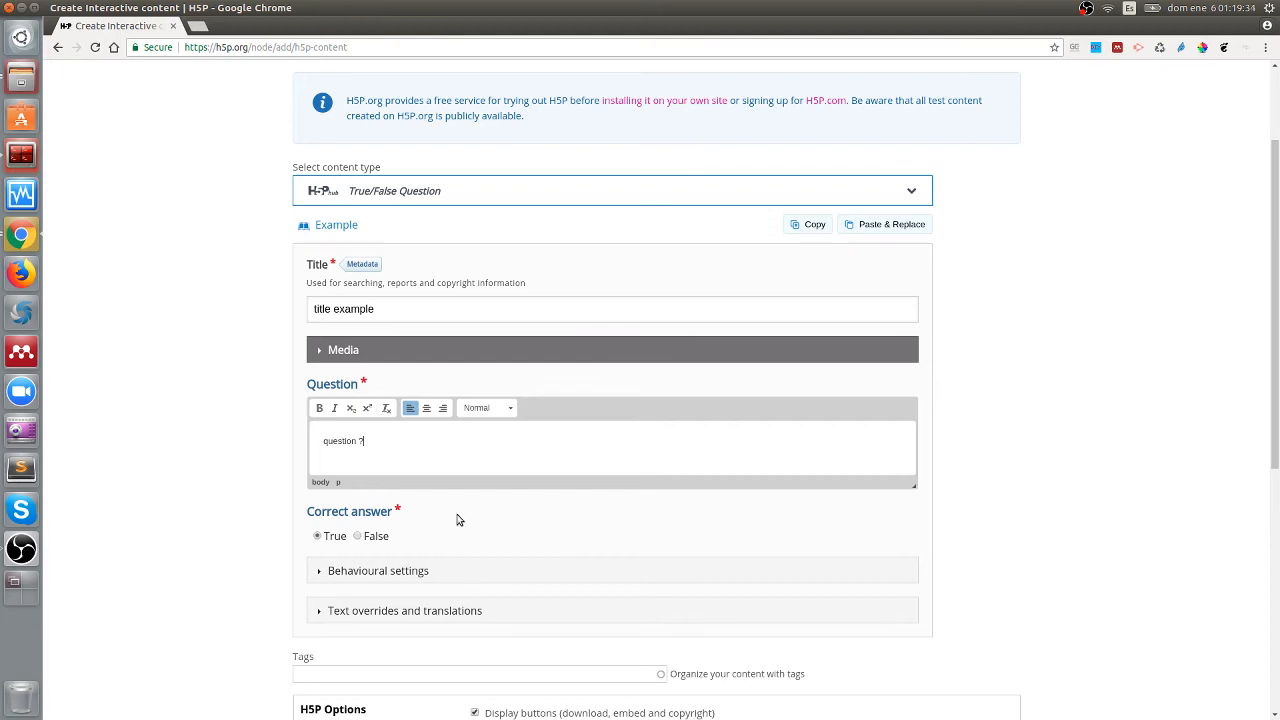
click(378, 570)
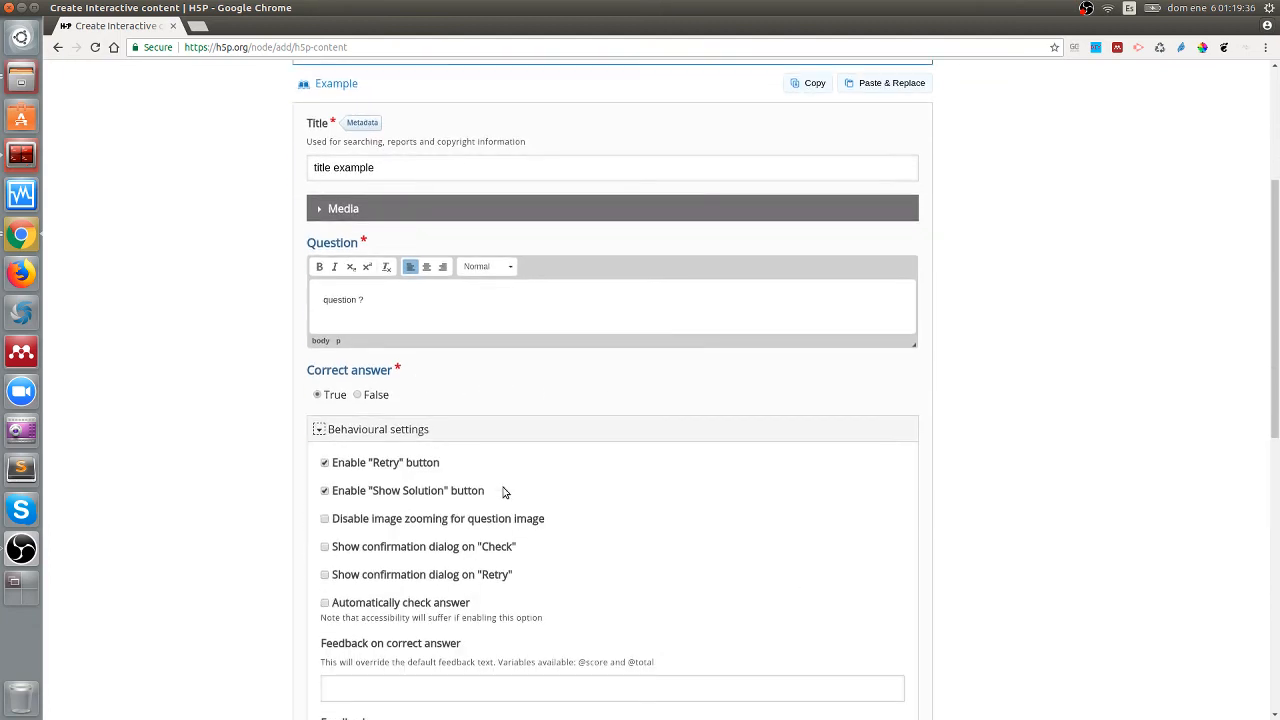
Step: Expand Text overrides and translations, scroll back up, and go to My account
scroll(down, 3)
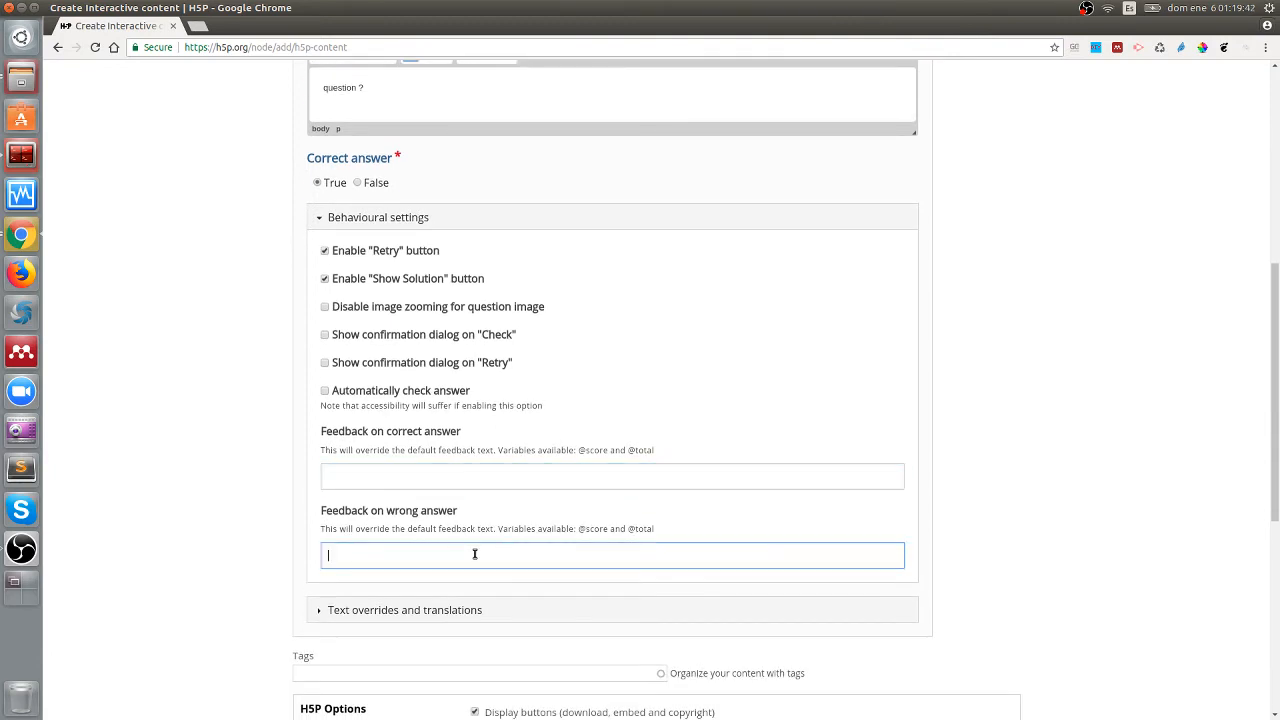
click(405, 610)
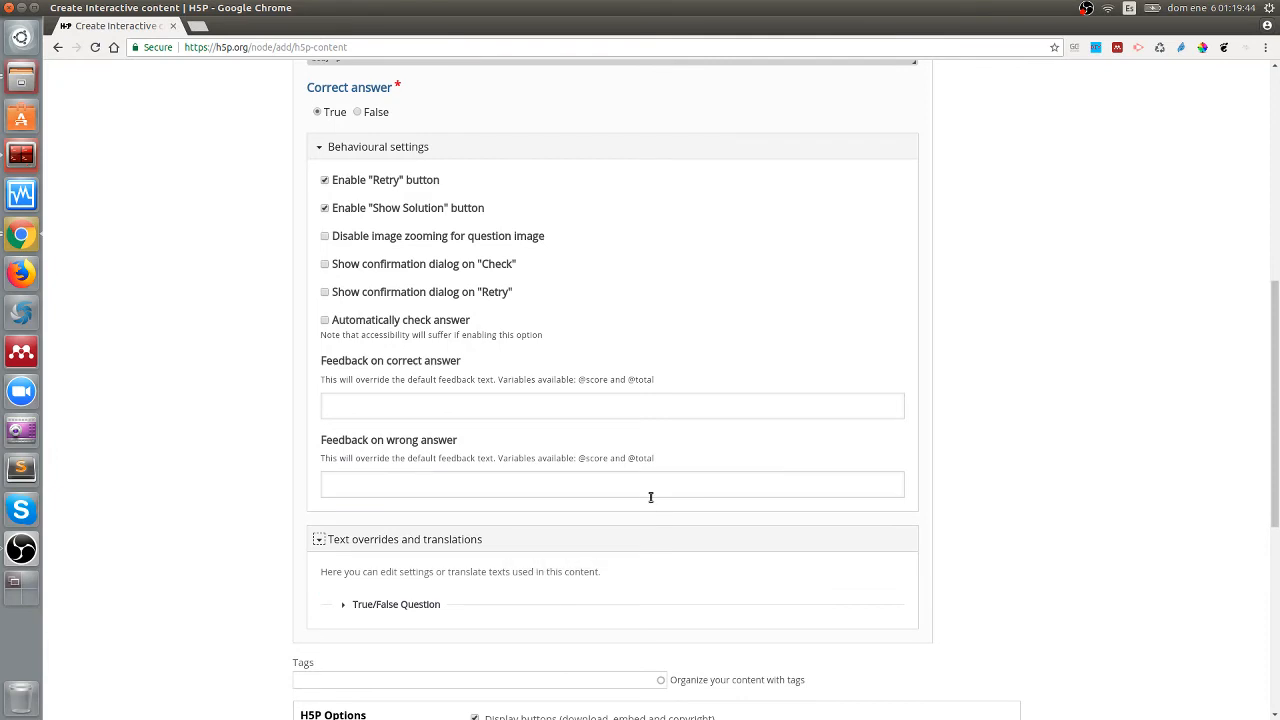
mouse_move(588, 523)
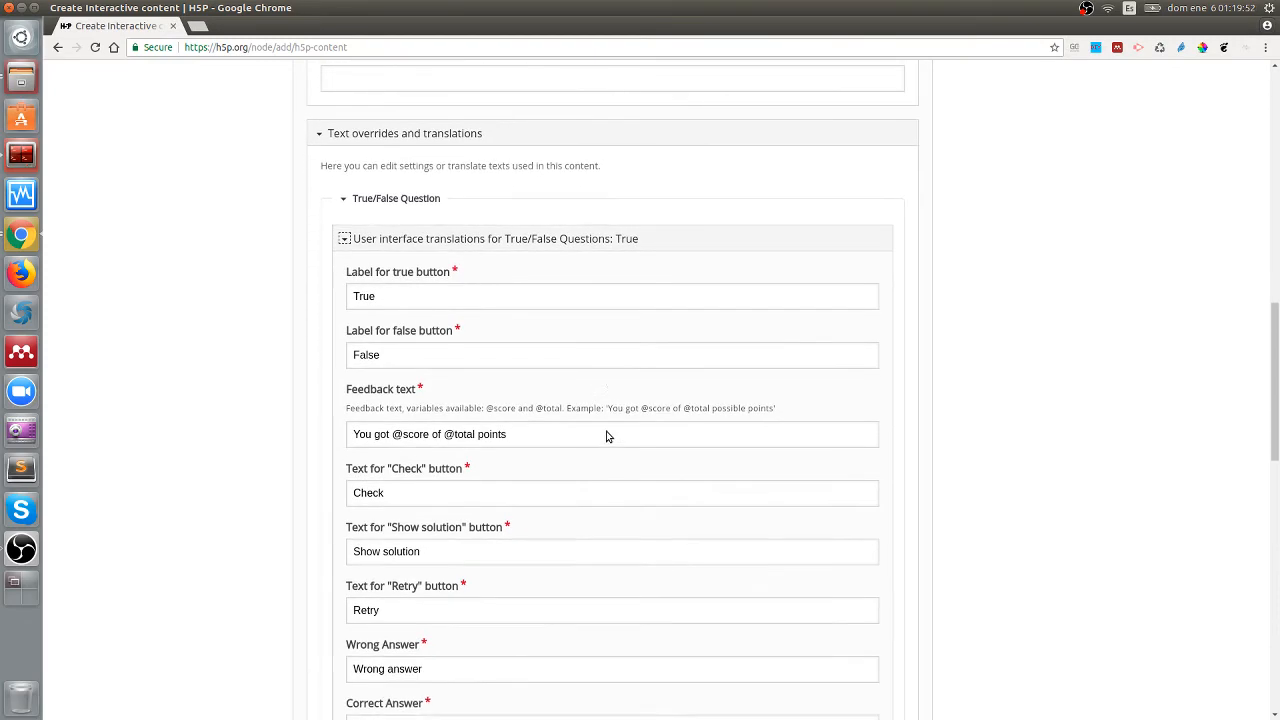
scroll(up, 3)
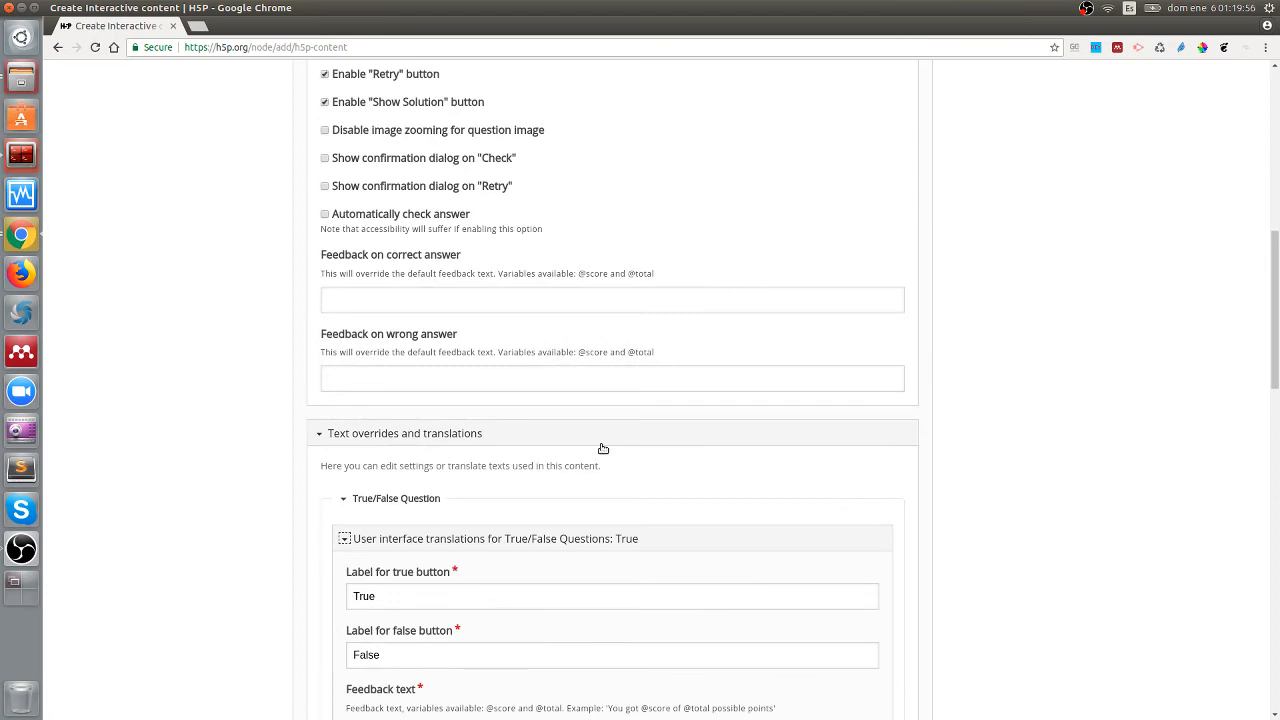
scroll(up, 3)
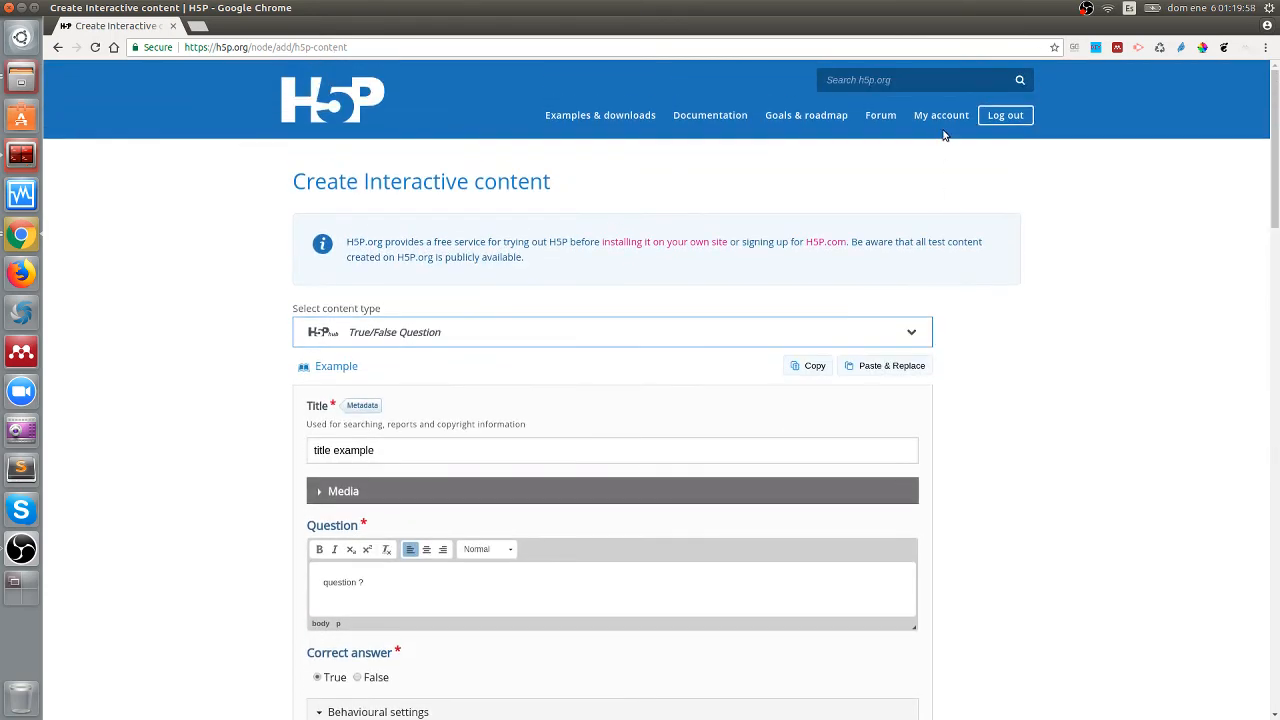
click(941, 115)
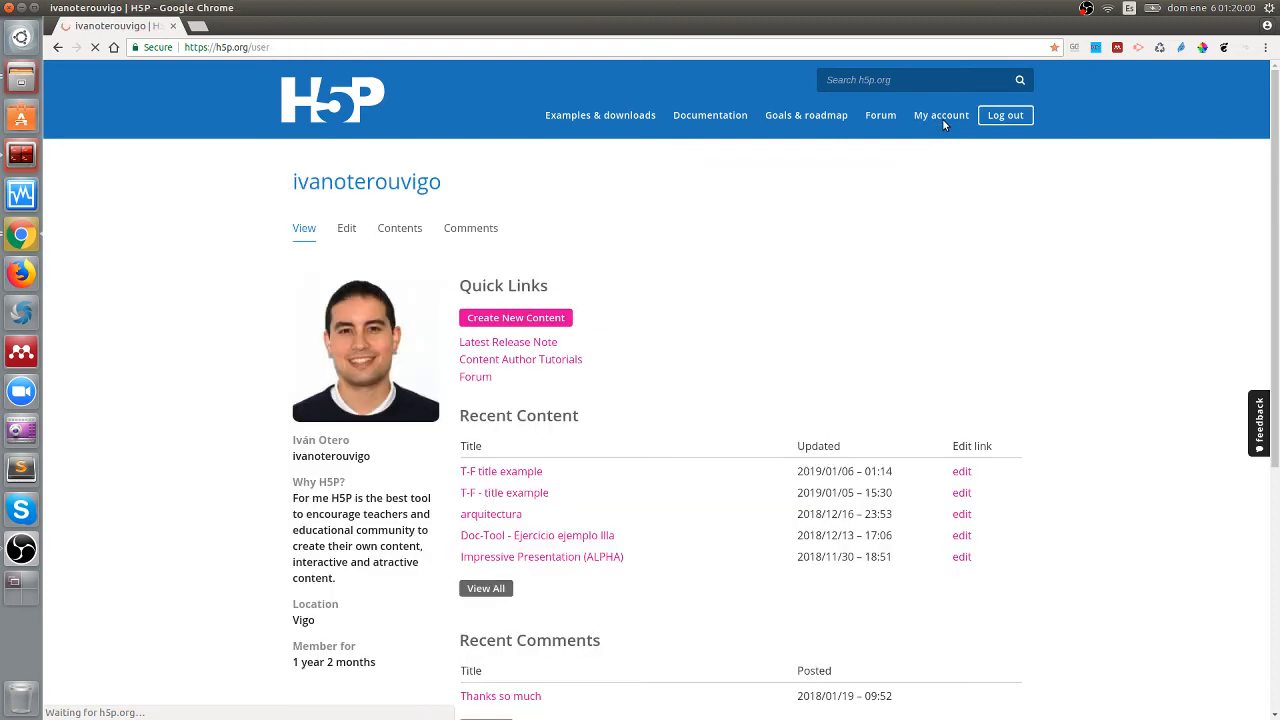
Step: Open 'T-F title example', check False for a 0/1 score, then open its Edit tab
click(500, 471)
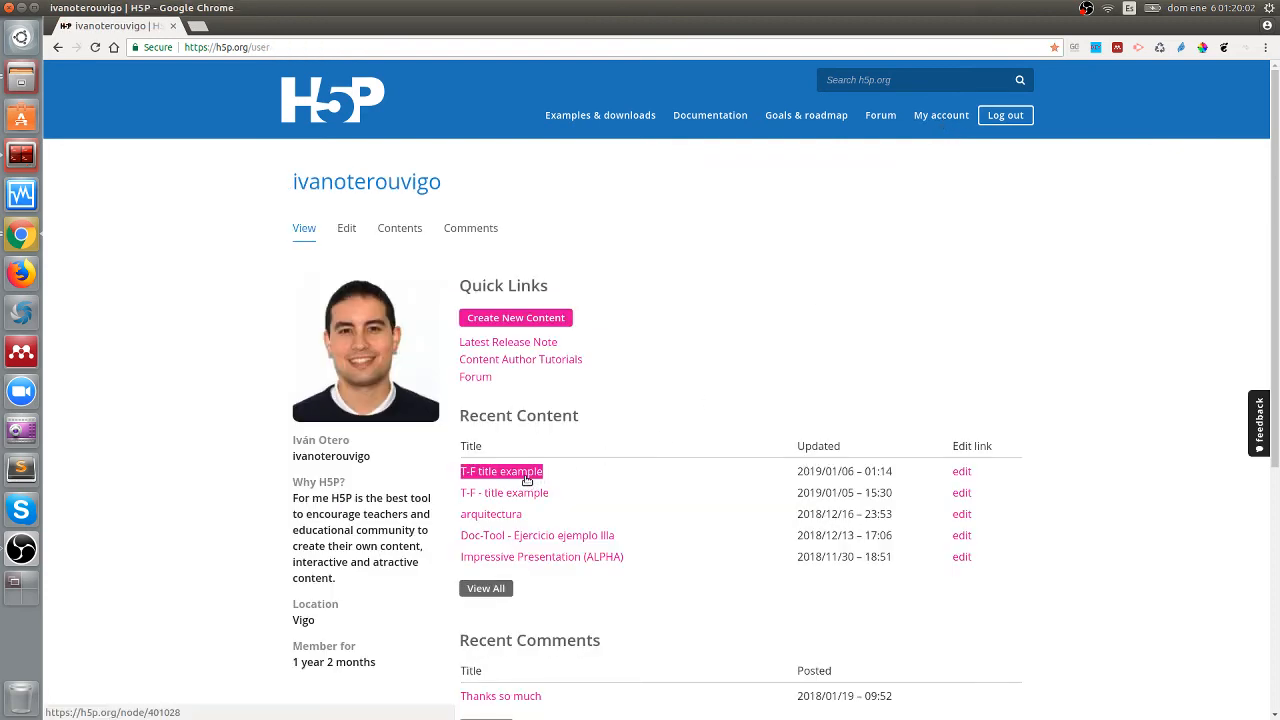
click(501, 471)
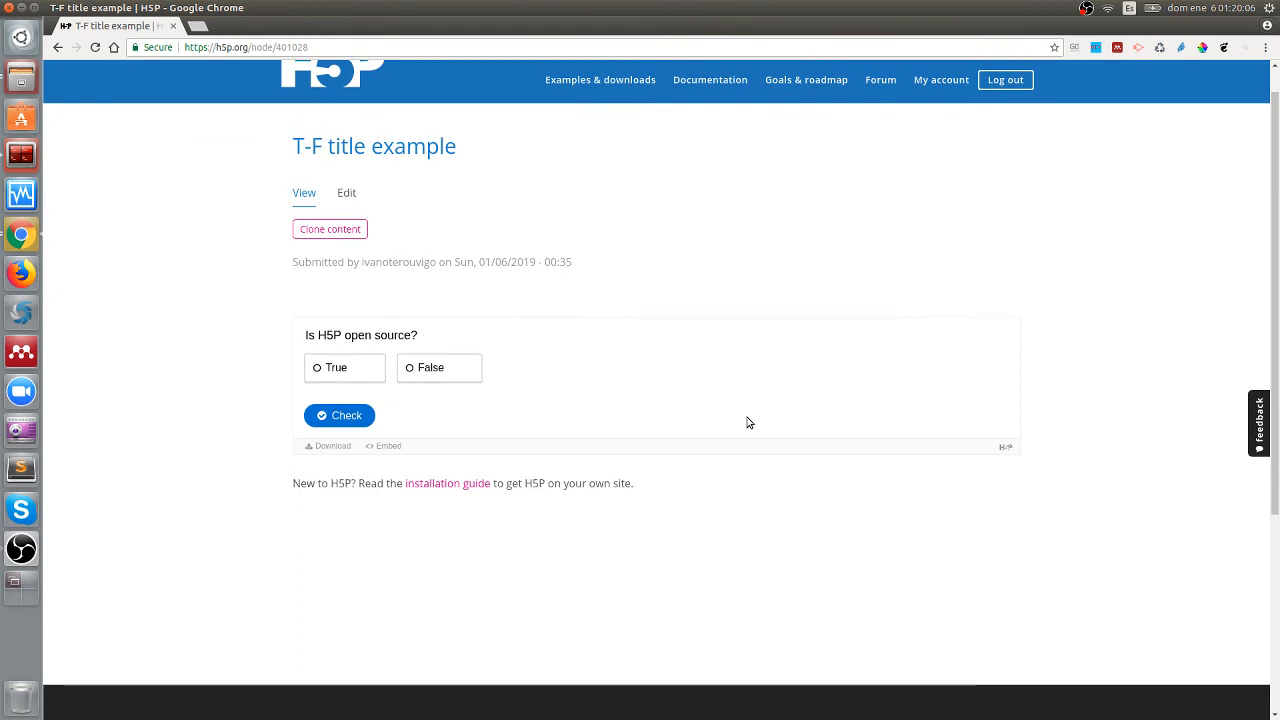
mouse_move(429, 302)
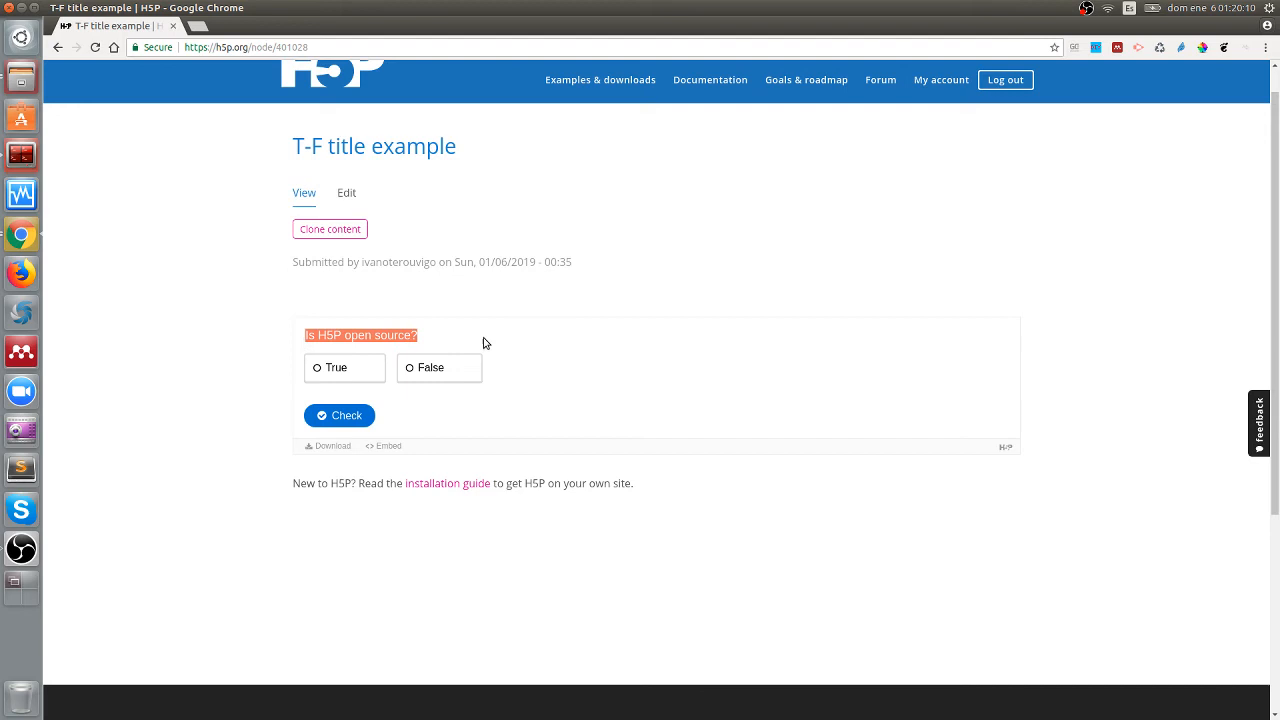
click(545, 343)
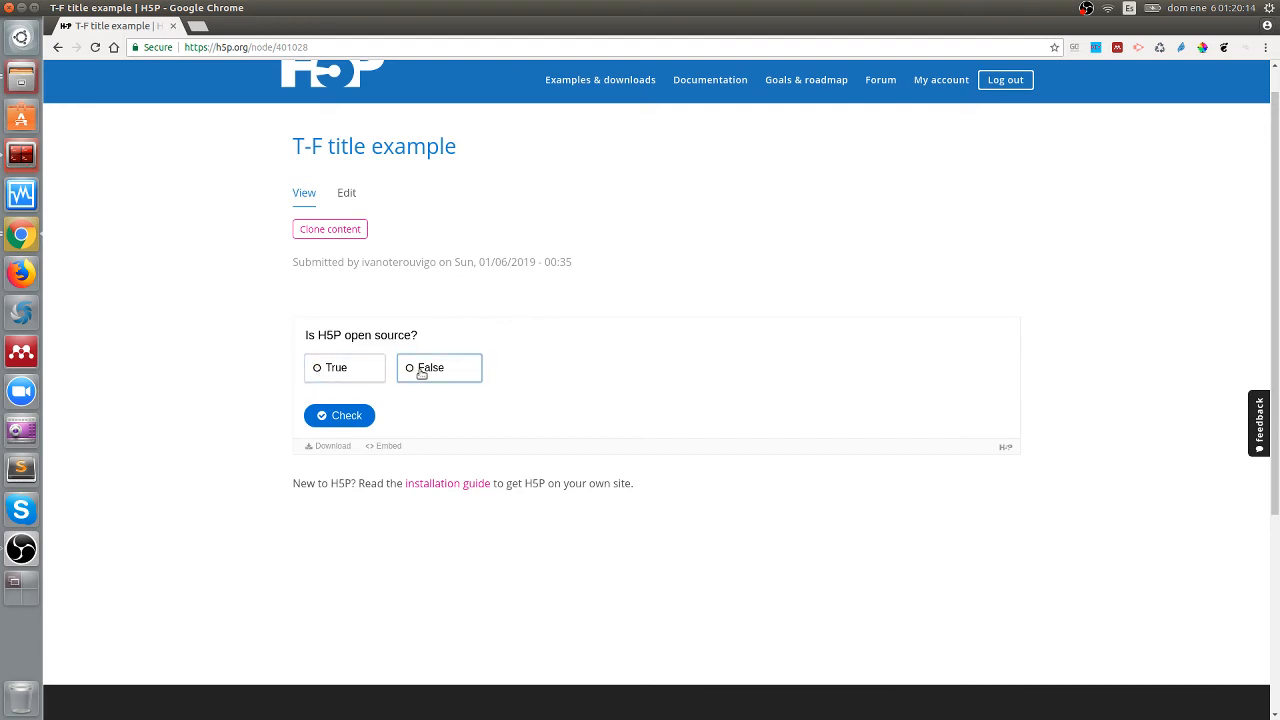
mouse_move(490, 380)
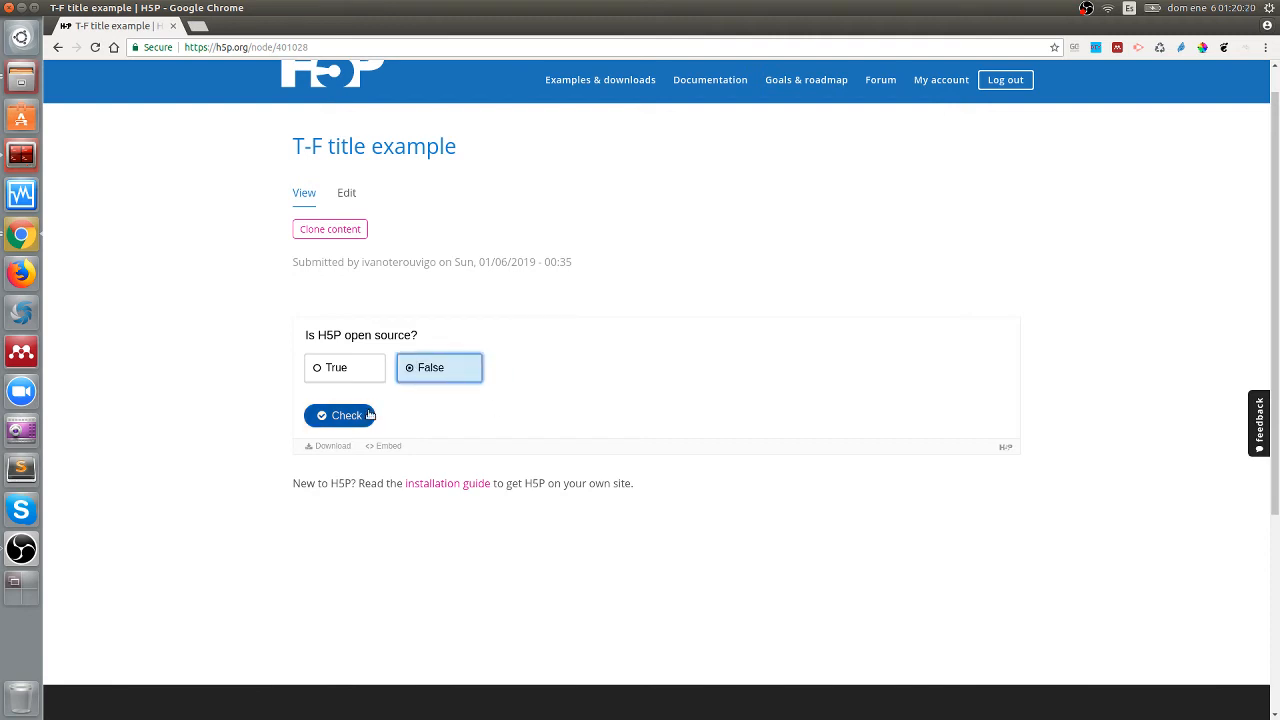
click(340, 415)
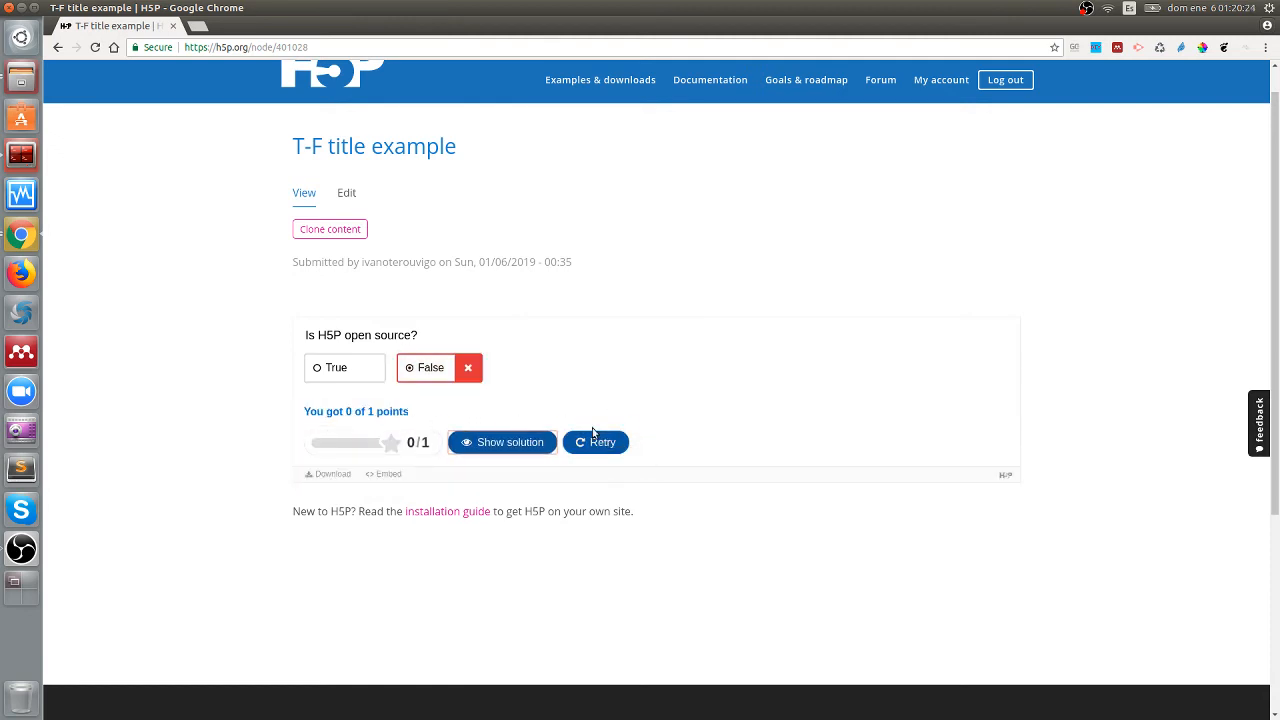
mouse_move(595, 442)
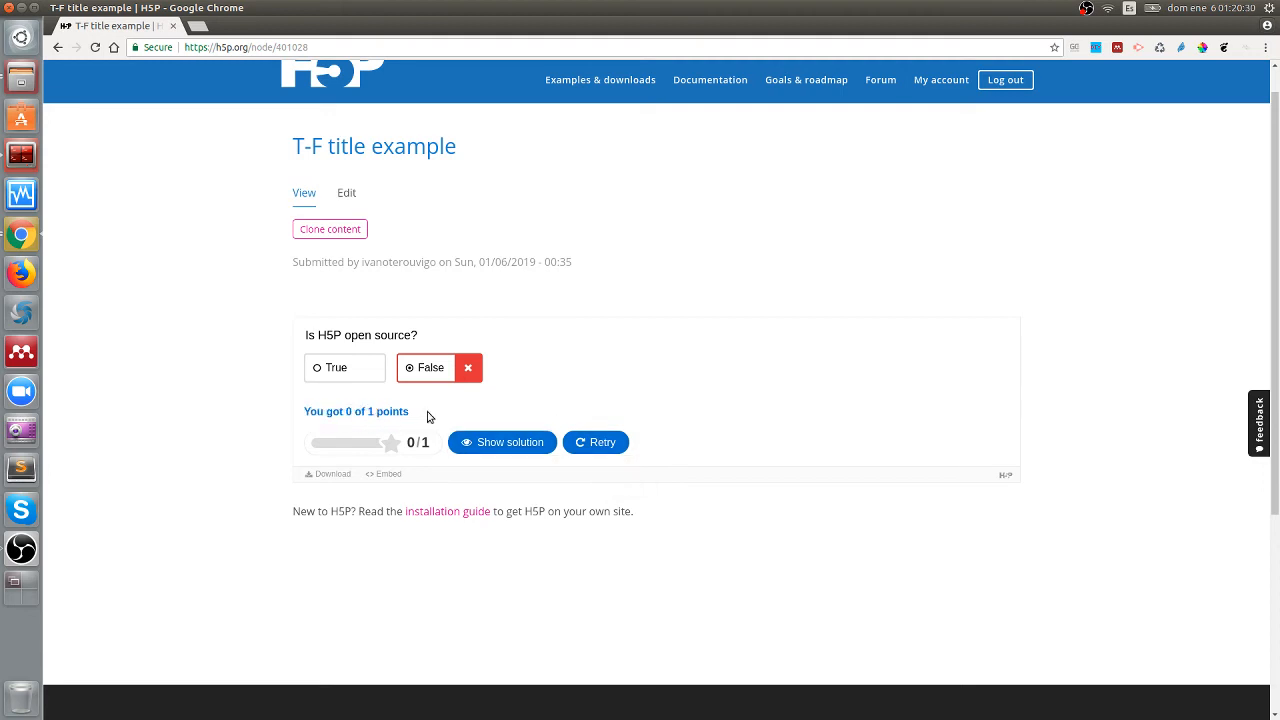
click(346, 193)
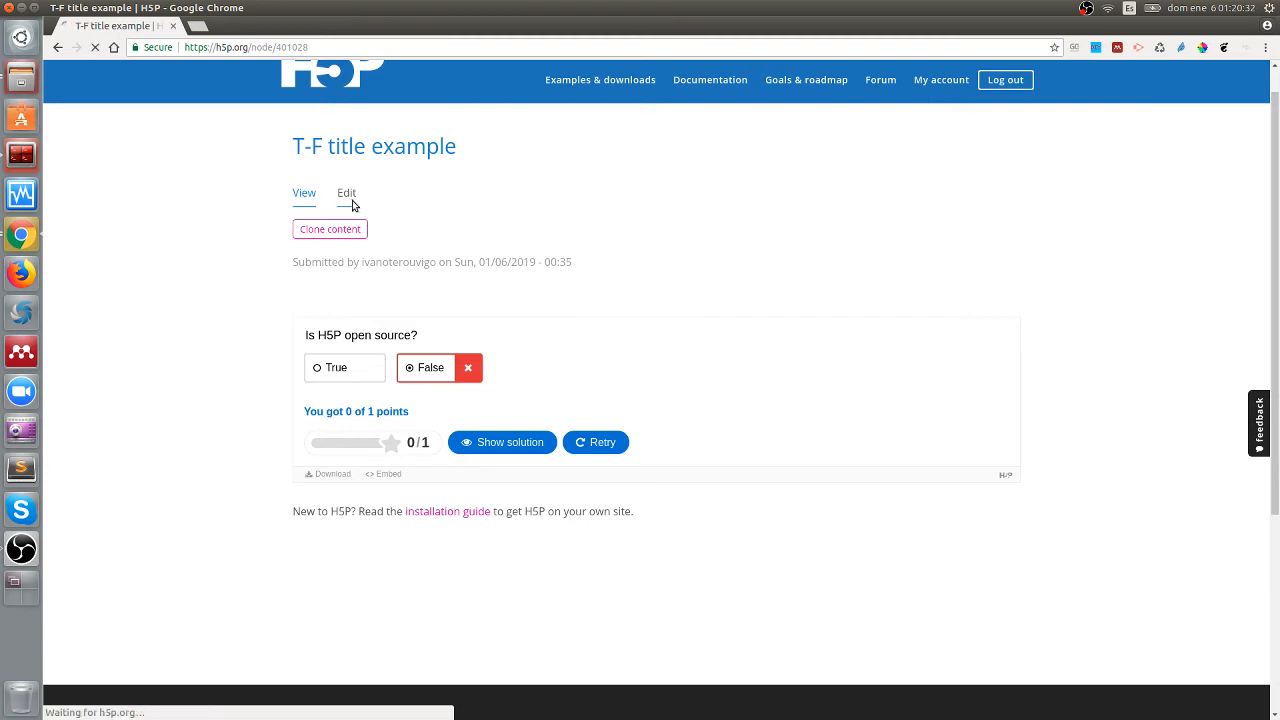
click(346, 193)
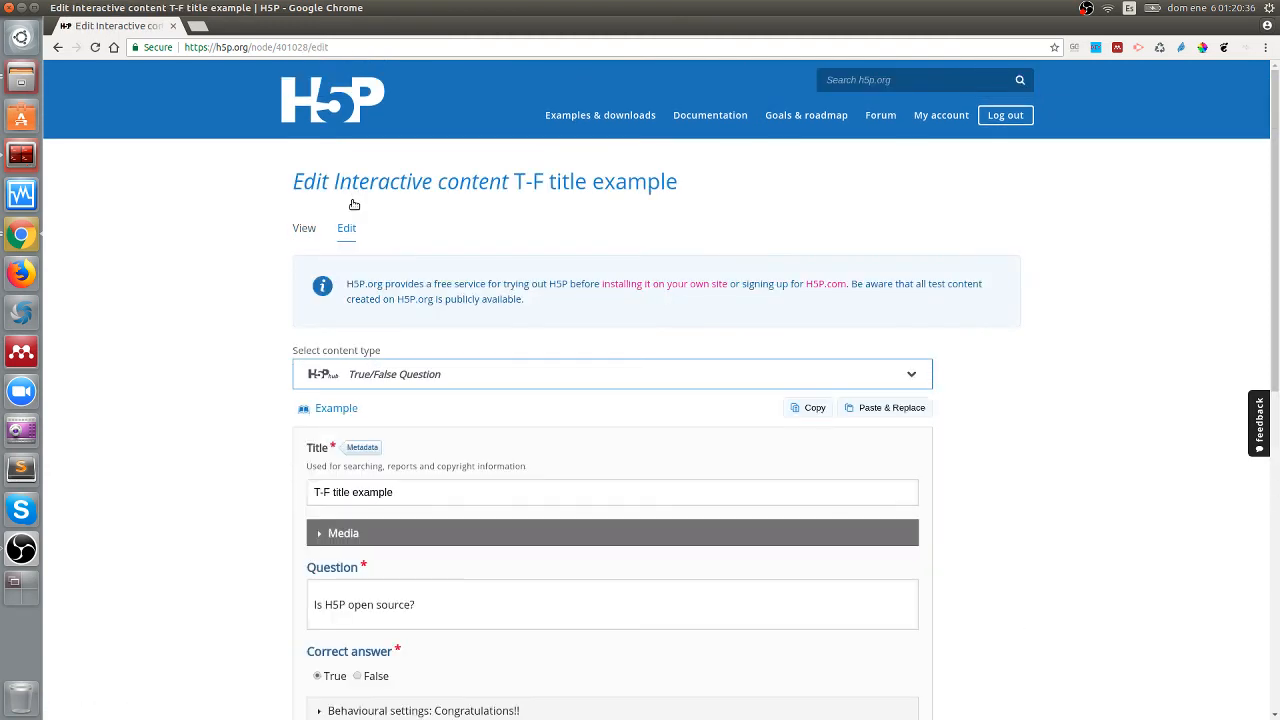
Step: Set wrong-answer feedback to 'Sorry, You need to try again!' and save the question
scroll(down, 3)
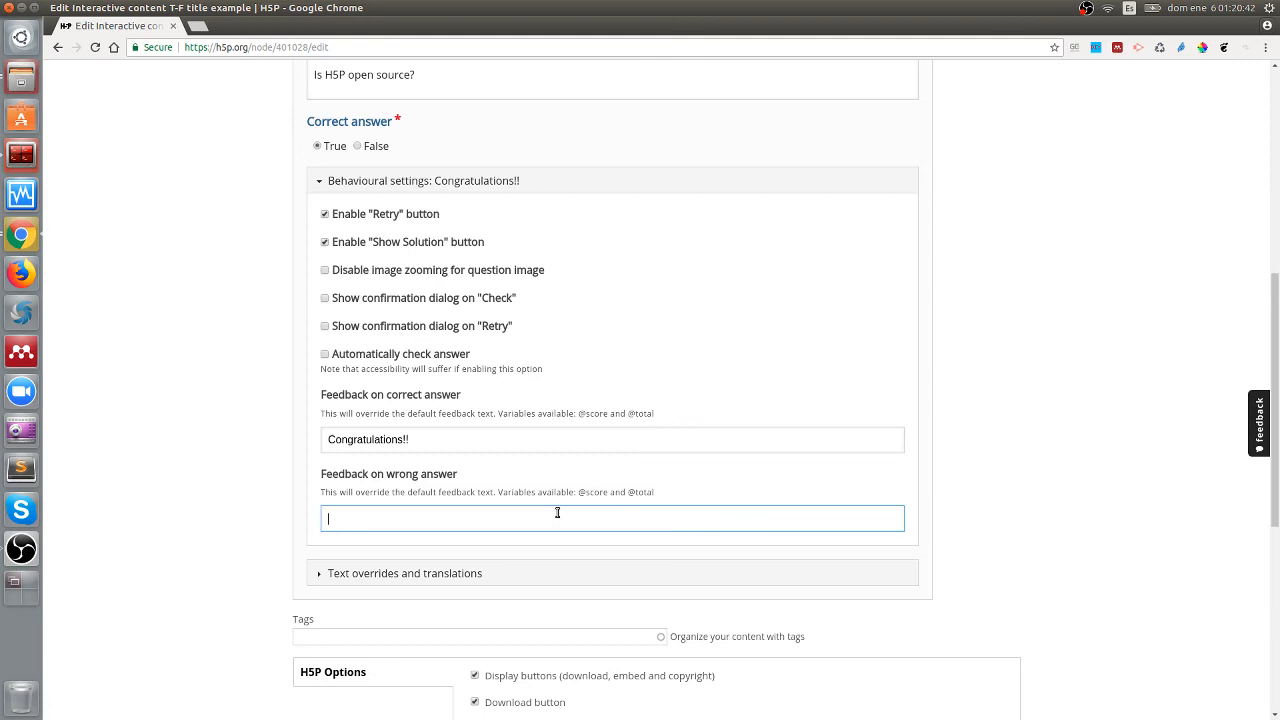
text(Sorry, You need to try again!)
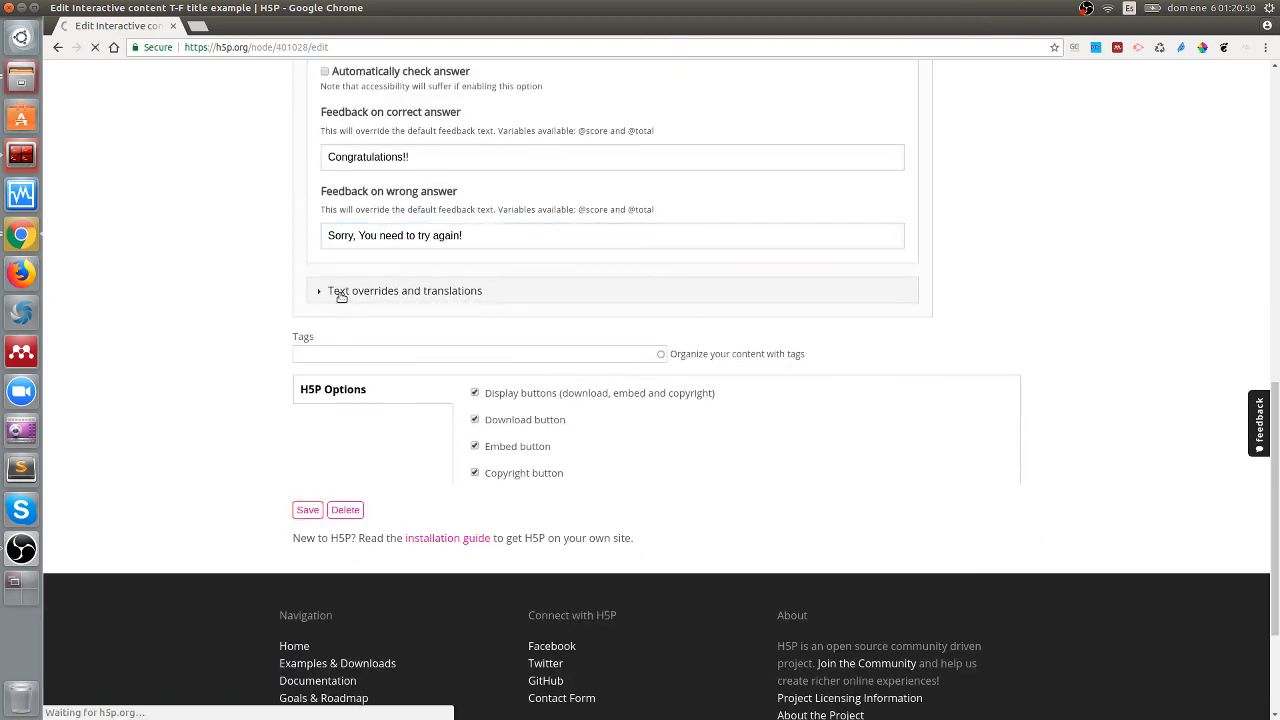
click(307, 509)
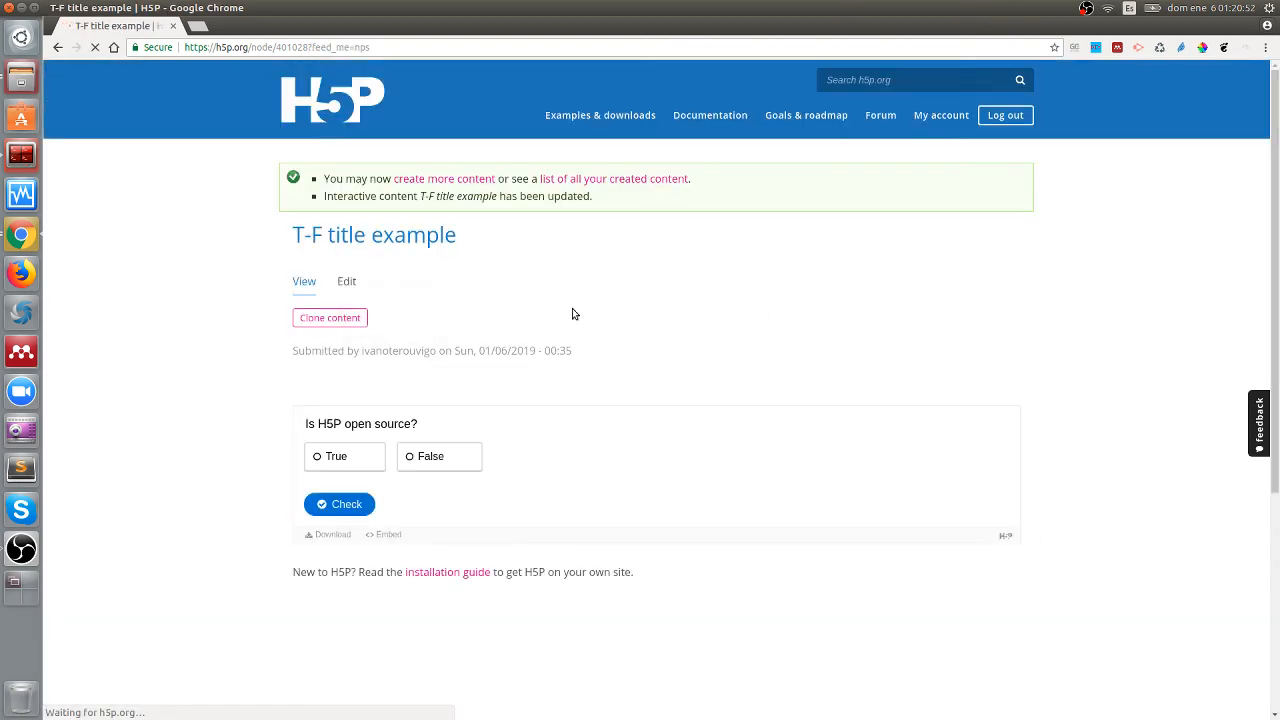
Step: Answer False and check it, scoring 0/1 with the feedback 'Sorry, You need to try again!'
scroll(down, 3)
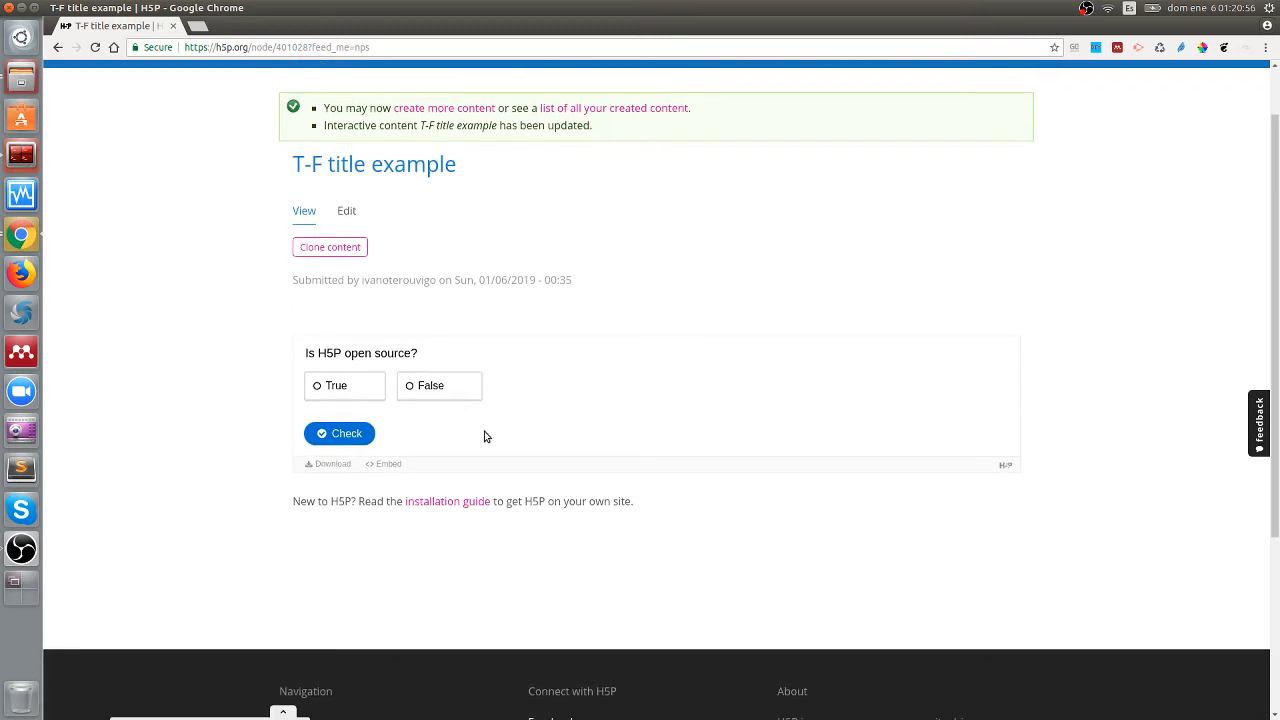
click(438, 385)
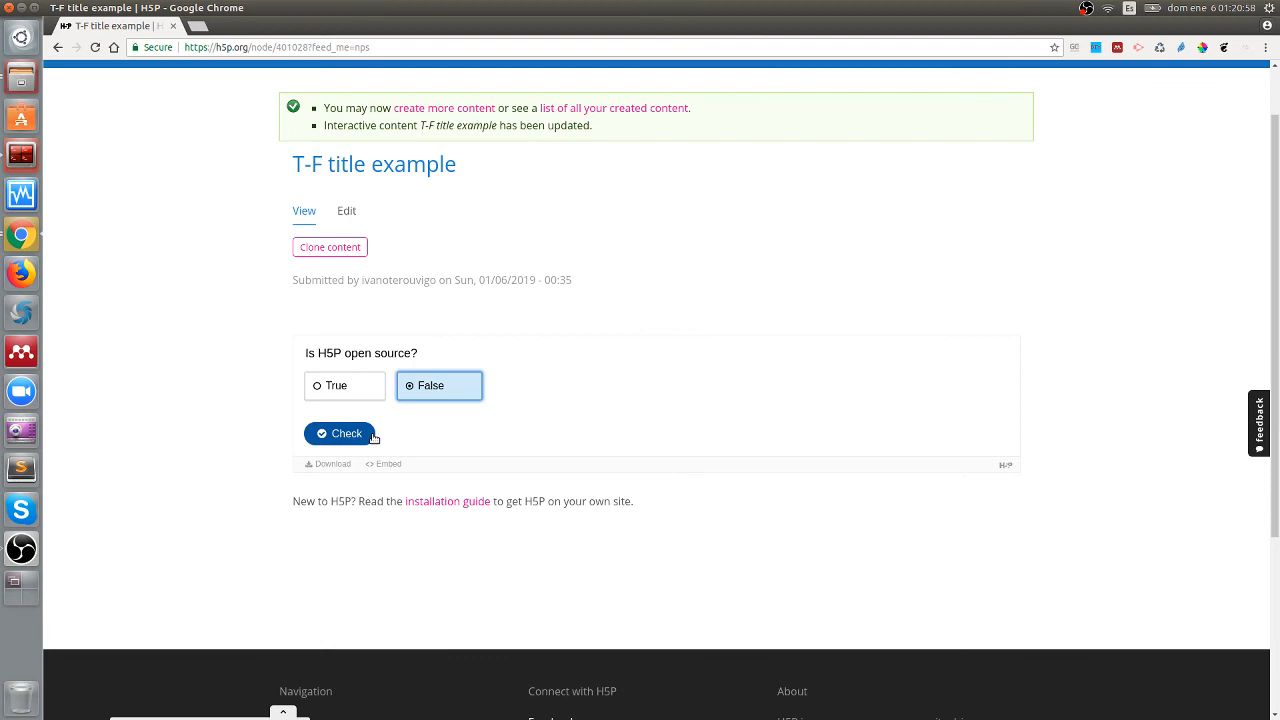
click(346, 433)
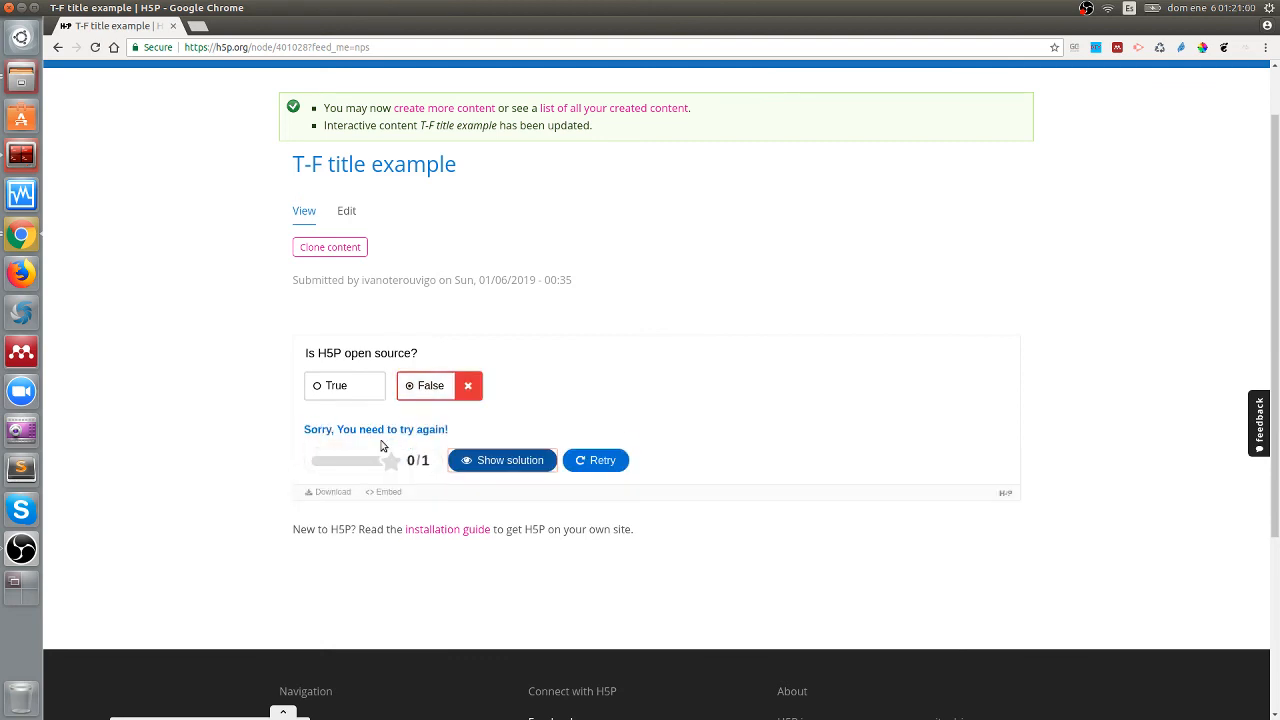
mouse_move(493, 432)
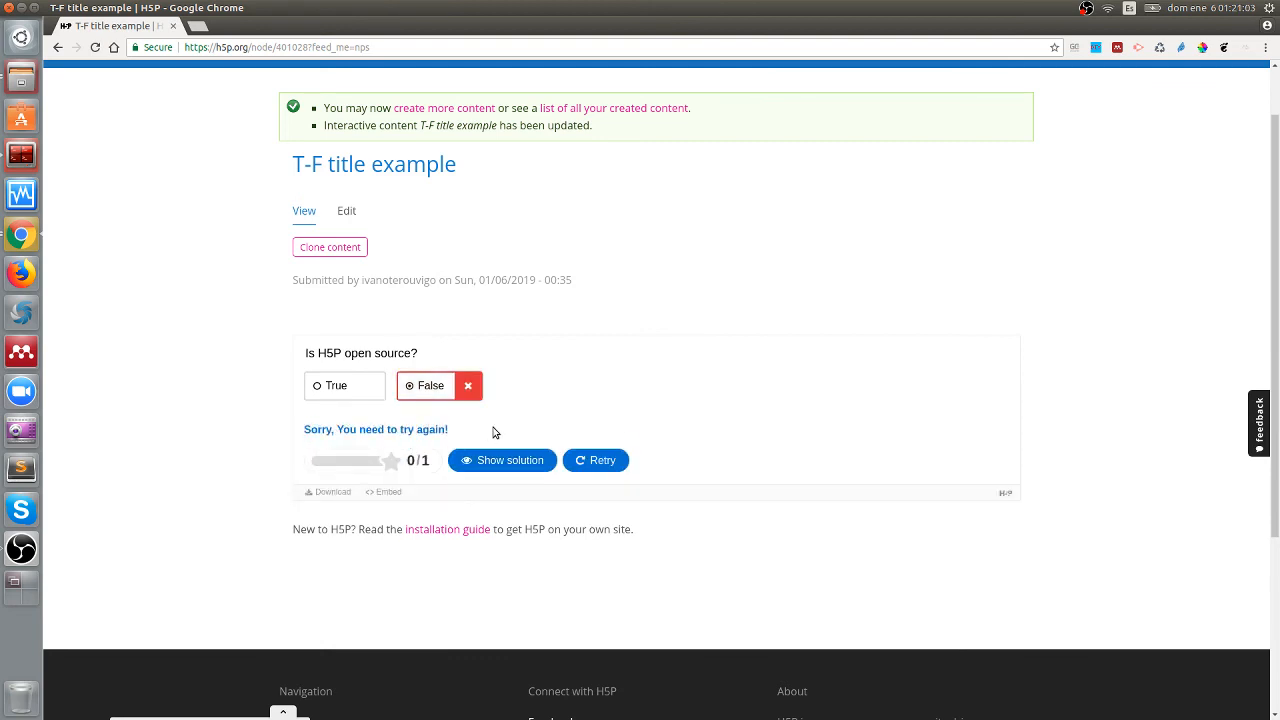
mouse_move(378, 427)
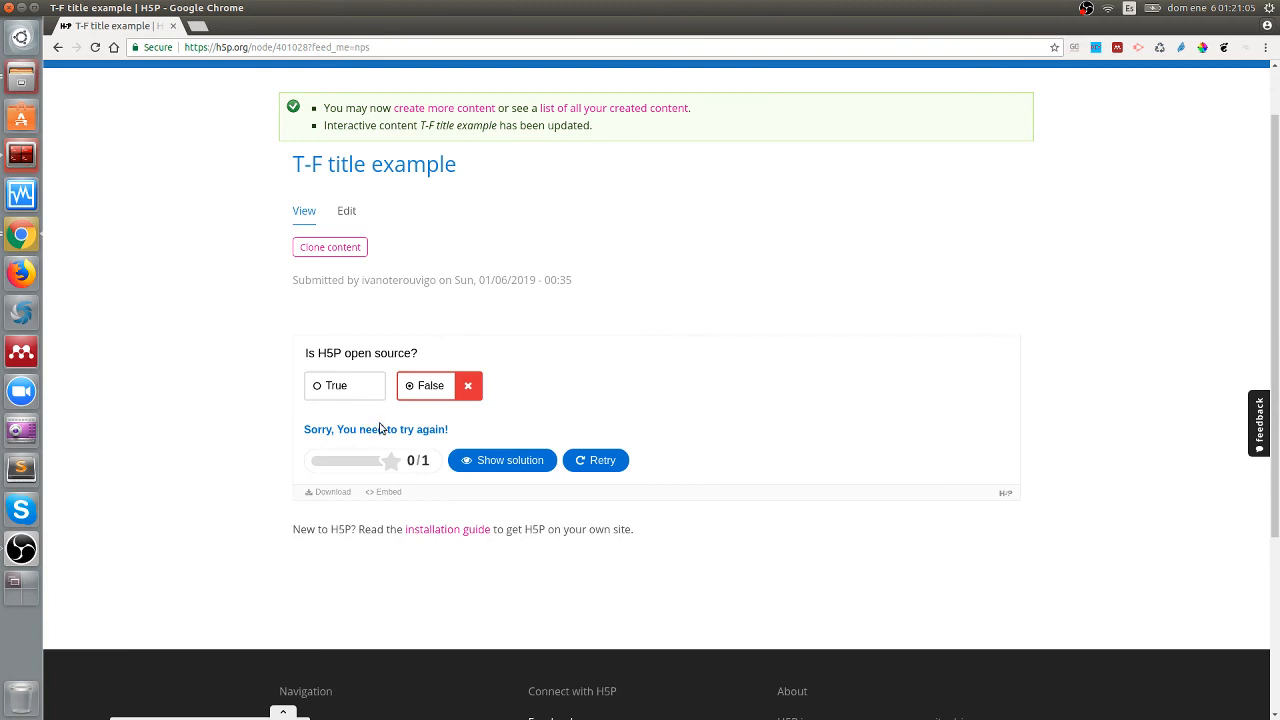
mouse_move(472, 431)
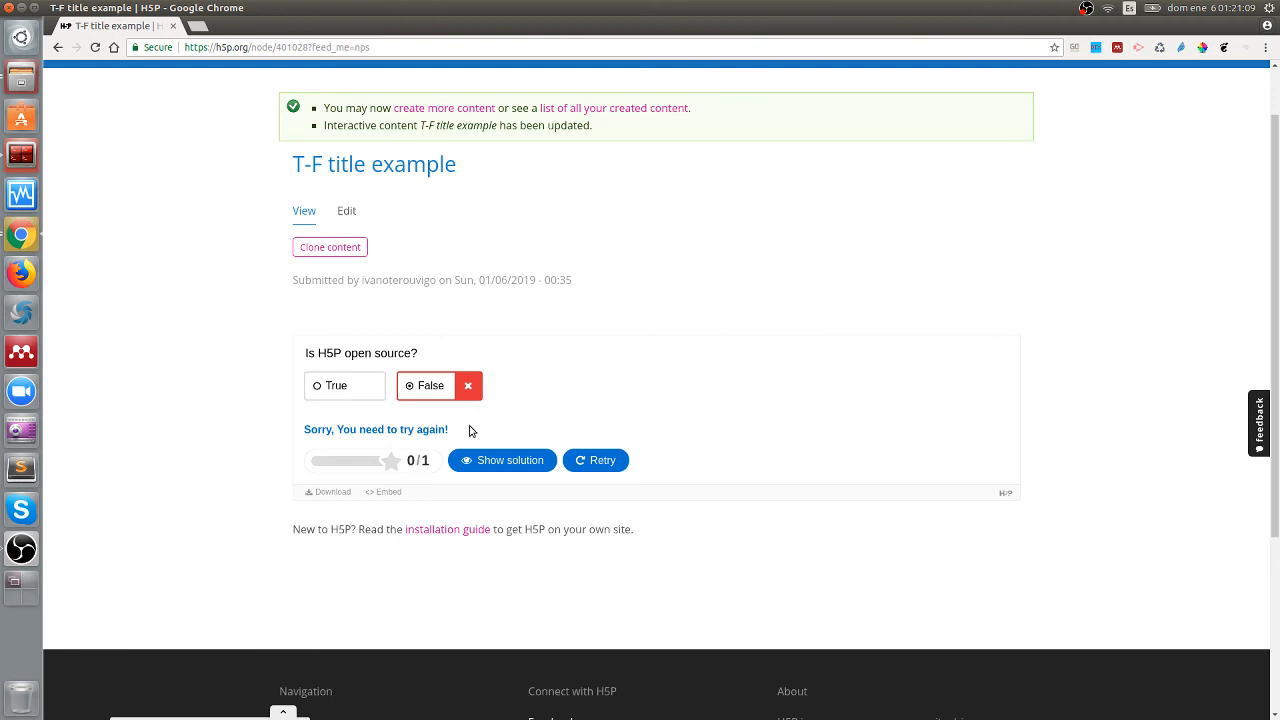
mouse_move(558, 439)
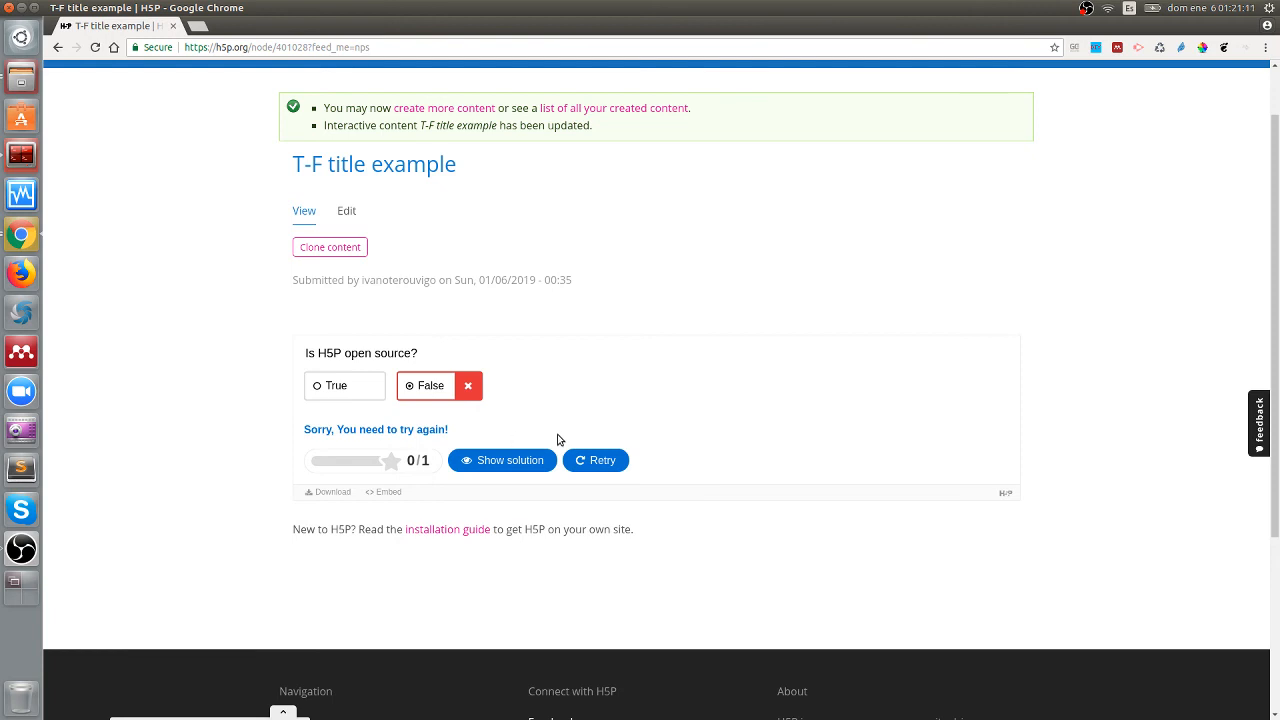